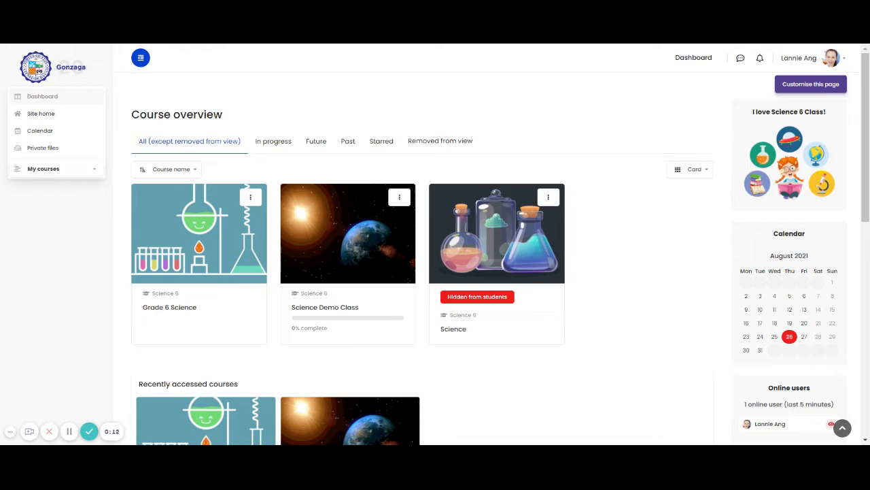
mouse_move(736, 344)
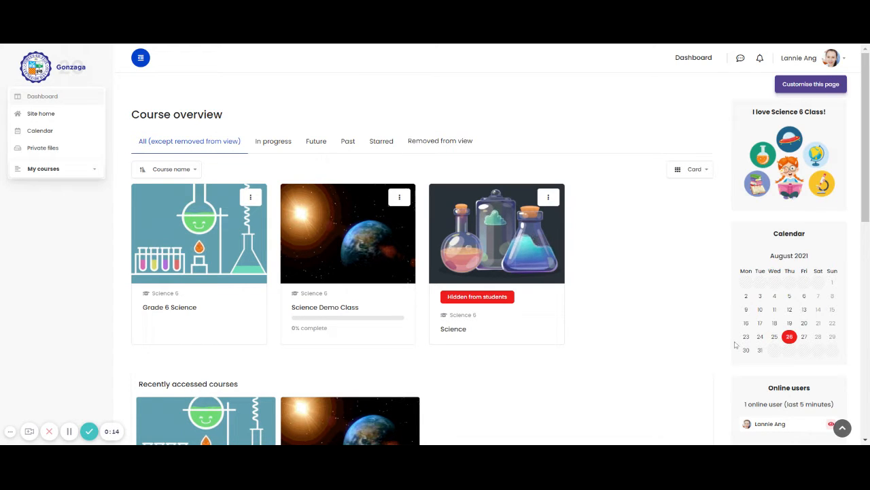
mouse_move(368, 335)
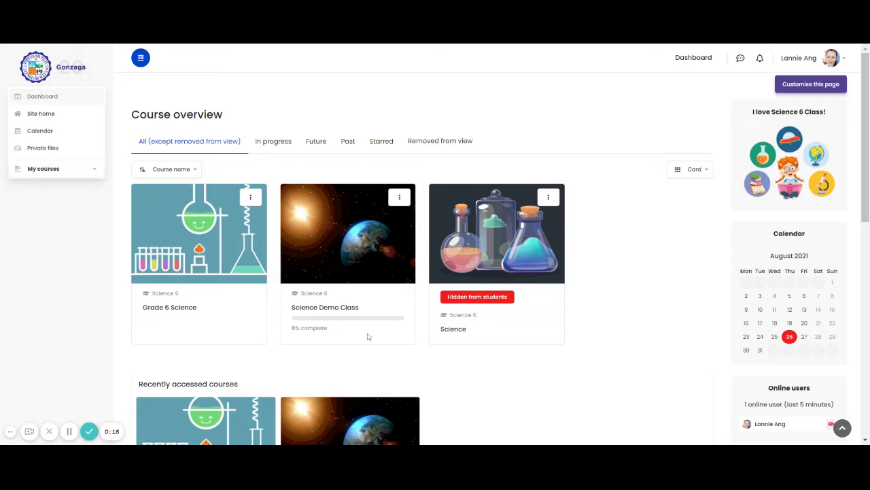
mouse_move(228, 240)
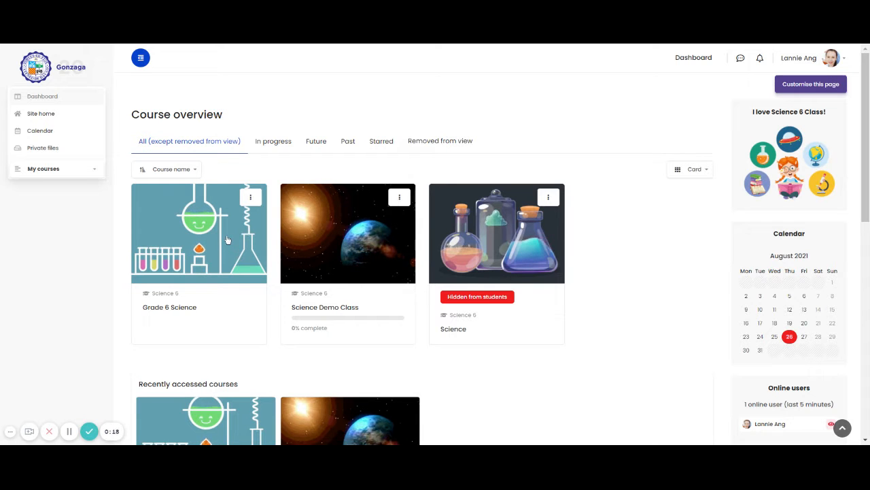
Open the Grade 6 Science course card on the Dashboard.
left_click(200, 239)
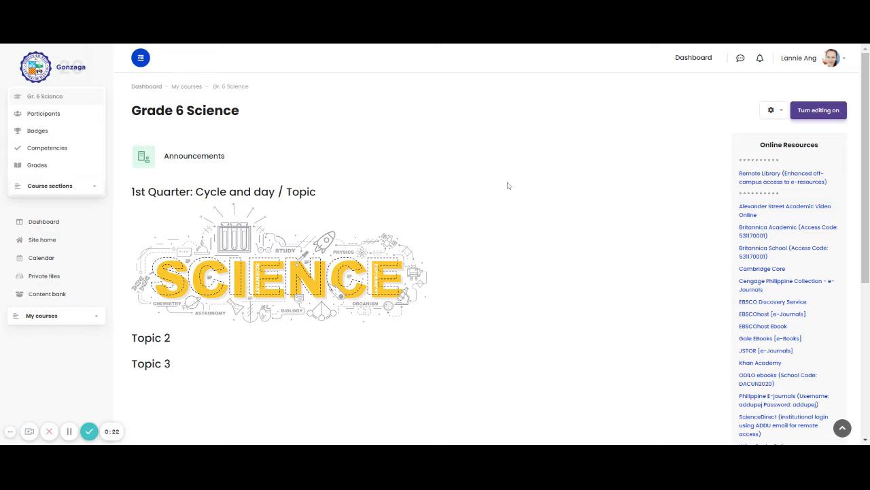
mouse_move(638, 125)
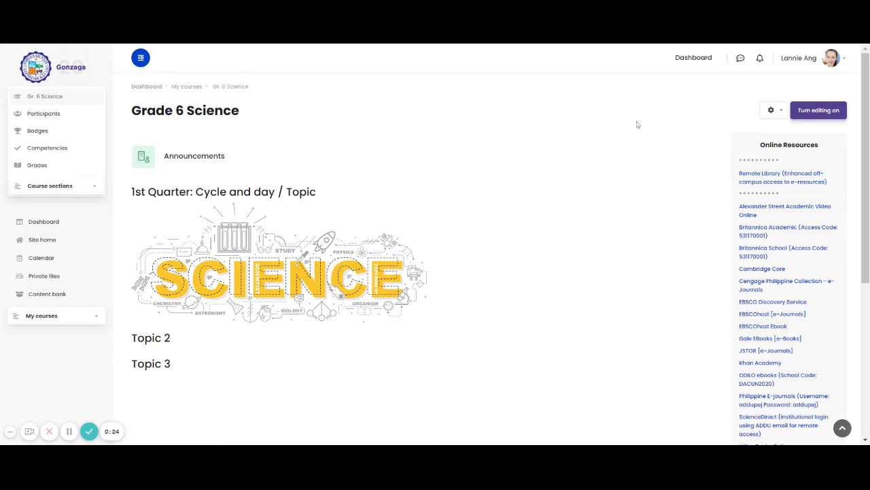
Turn editing on for Grade 6 Science and scroll to the 1st Quarter topic.
left_click(818, 110)
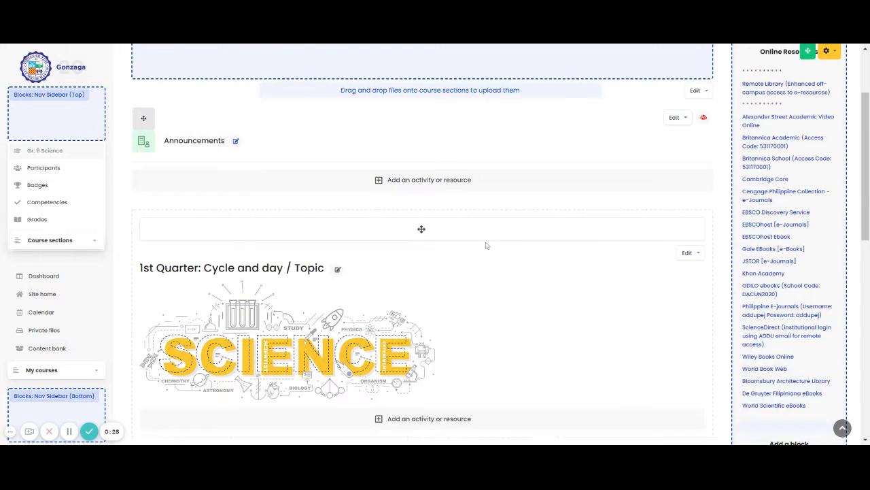
scroll("down", 3)
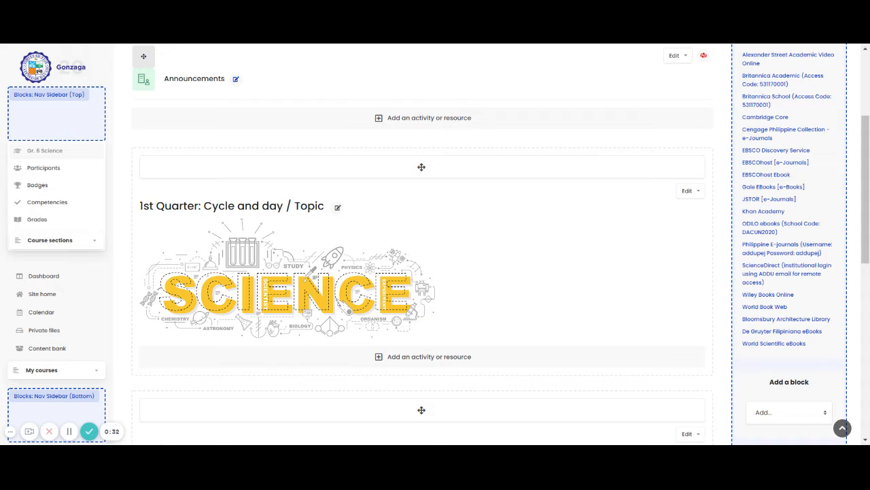
mouse_move(490, 357)
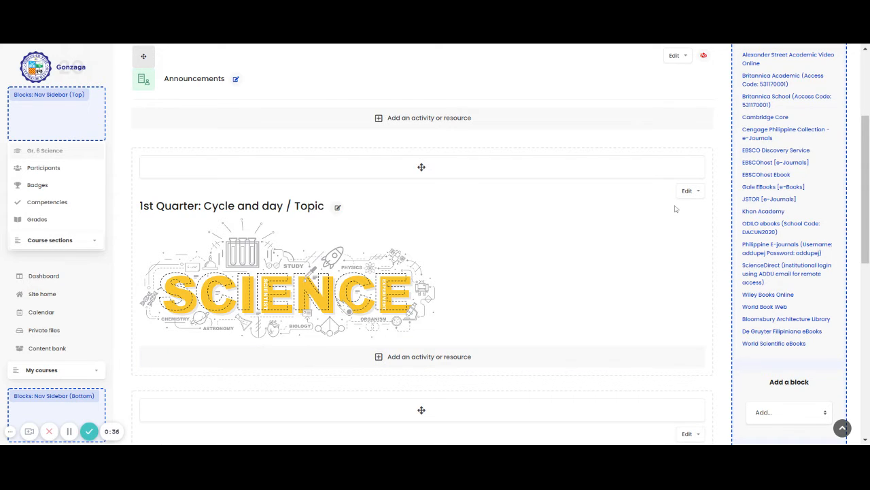
mouse_move(454, 369)
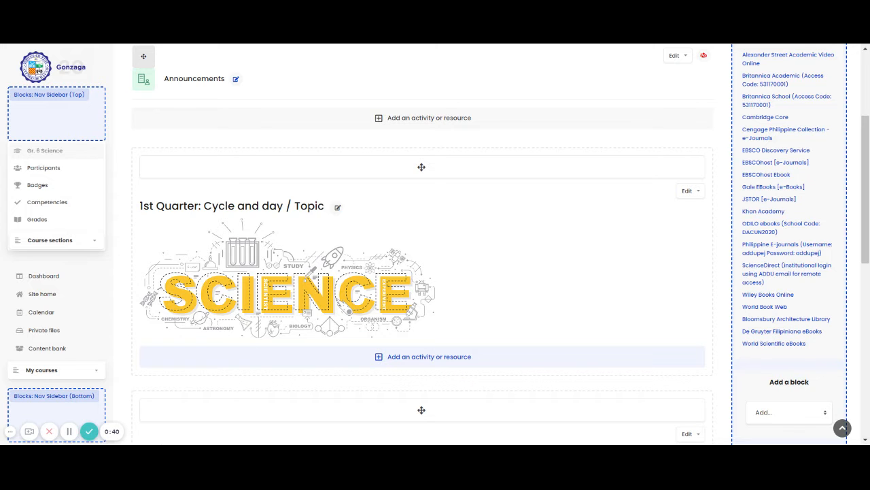
Open 'Add an activity or resource' under the 1st Quarter topic and browse the list.
left_click(423, 356)
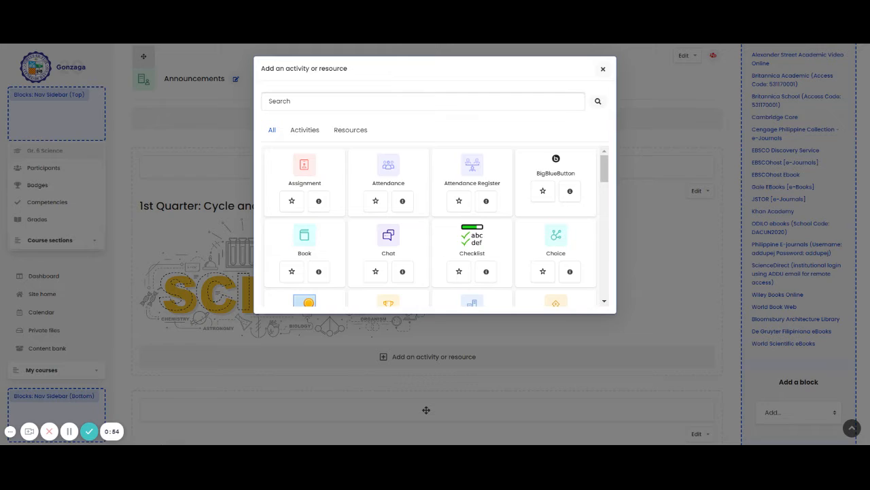
mouse_move(557, 173)
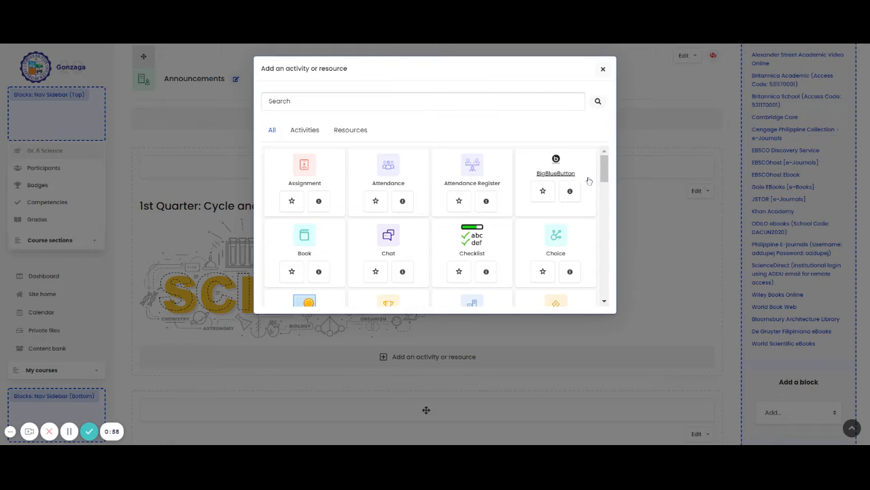
scroll("down", 3)
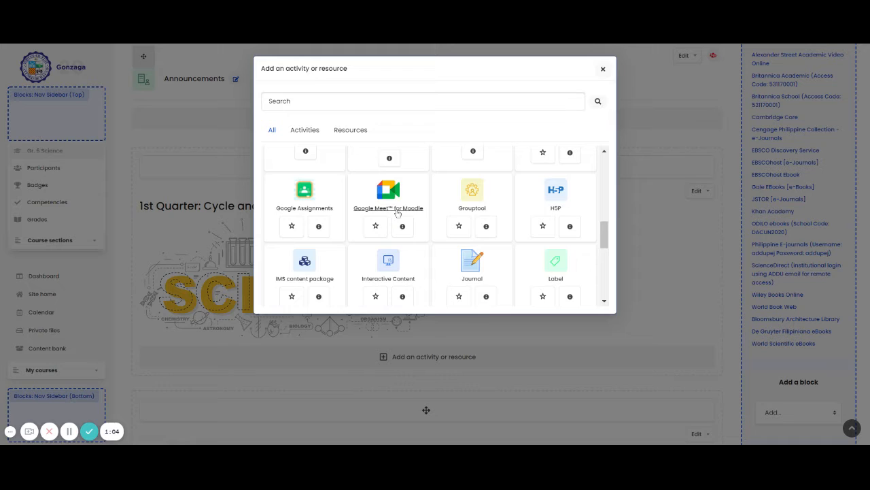
mouse_move(544, 208)
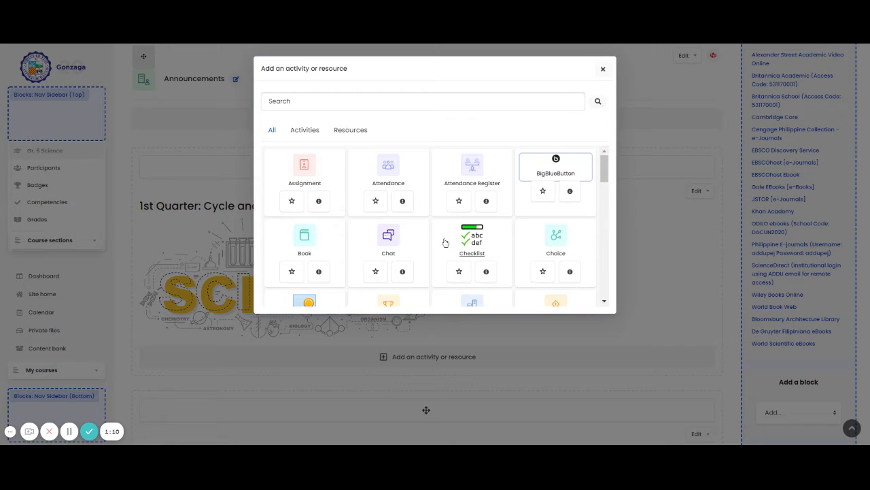
Choose BigBlueButton to open the 'Adding a new BigBlueButton' form.
left_click(555, 168)
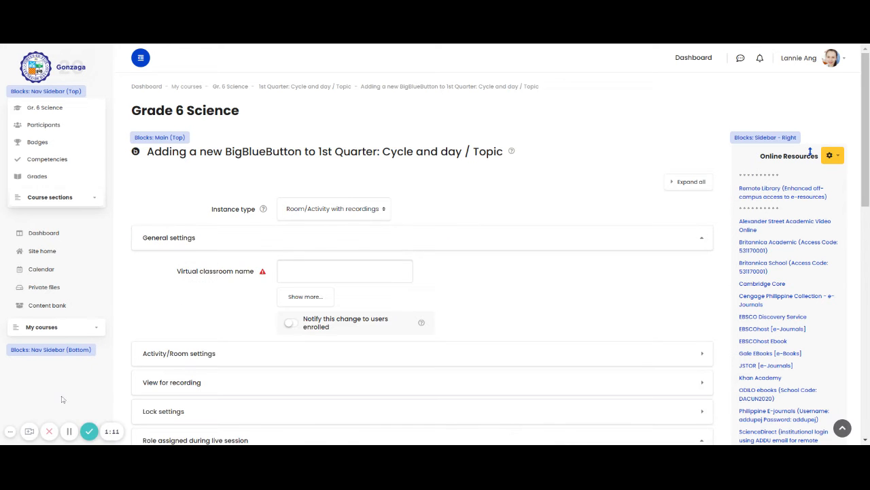
scroll("down", 3)
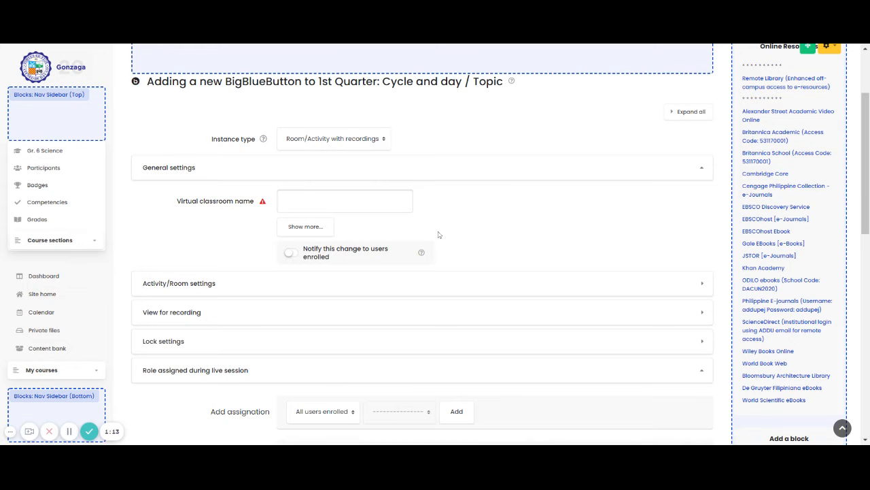
mouse_move(291, 168)
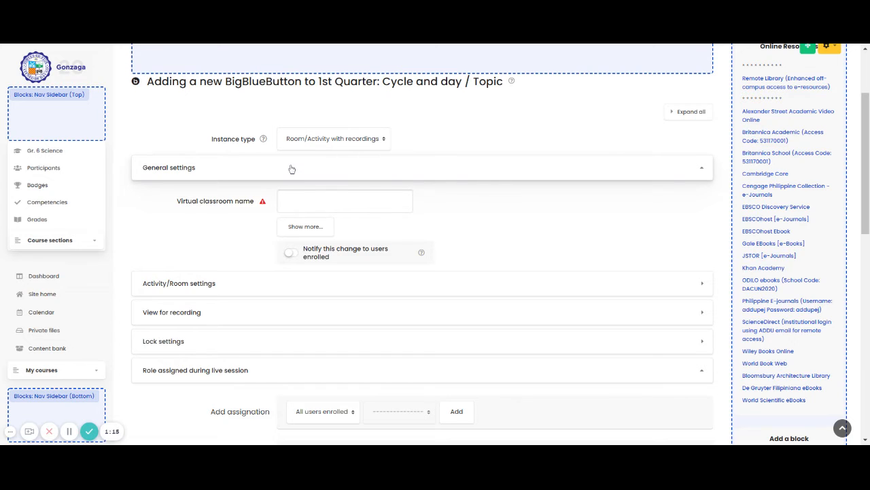
mouse_move(396, 127)
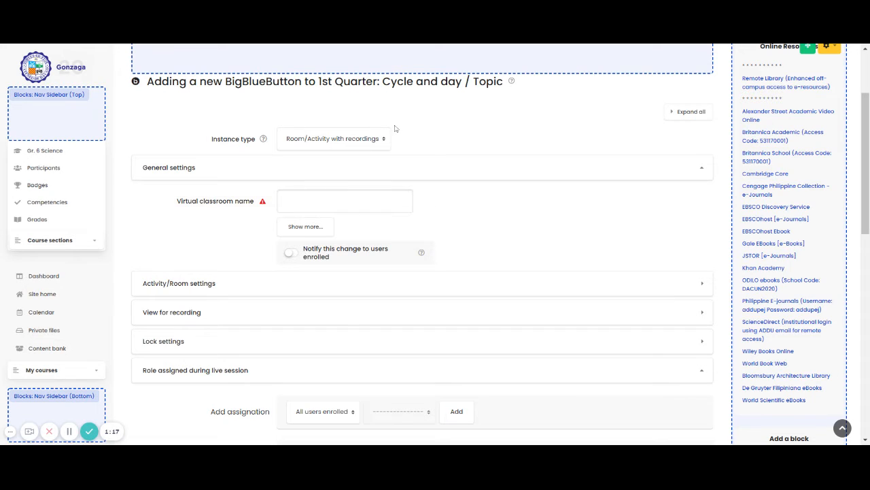
mouse_move(335, 149)
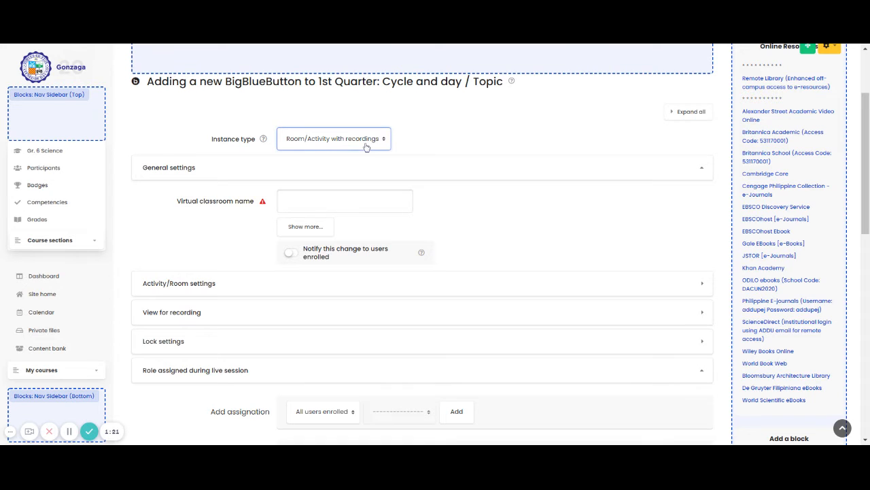
mouse_move(355, 155)
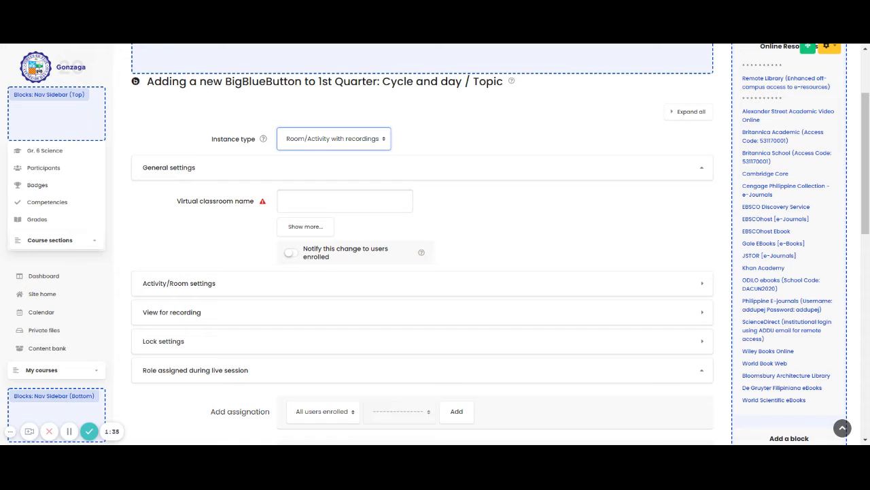
Name the virtual classroom 'August 31, 2021 - Topic'.
left_click(345, 201)
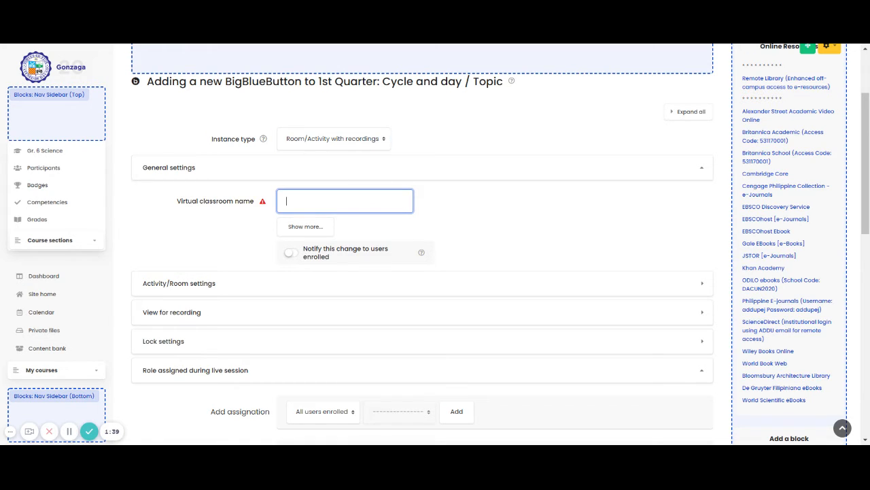
type("Au")
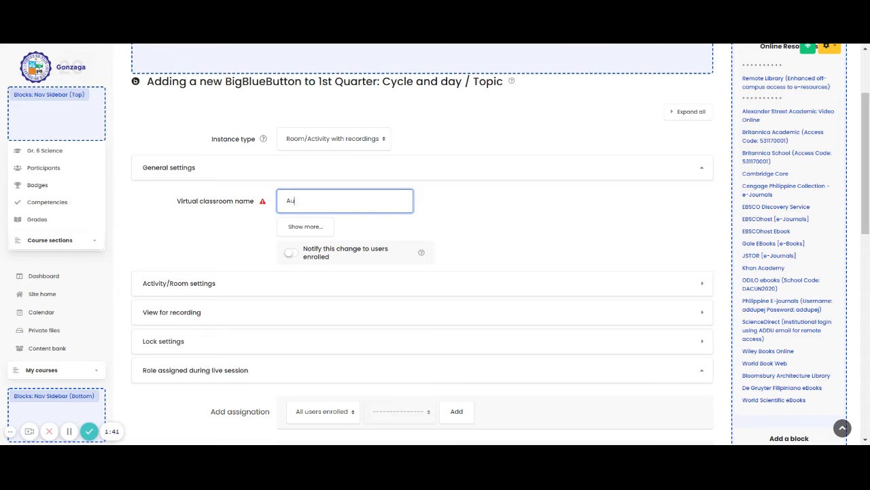
type("August 31,")
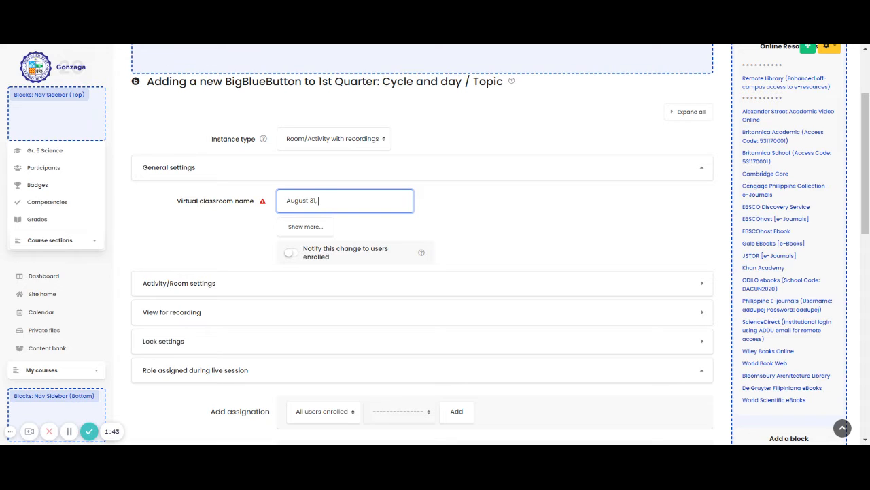
type("2021 -")
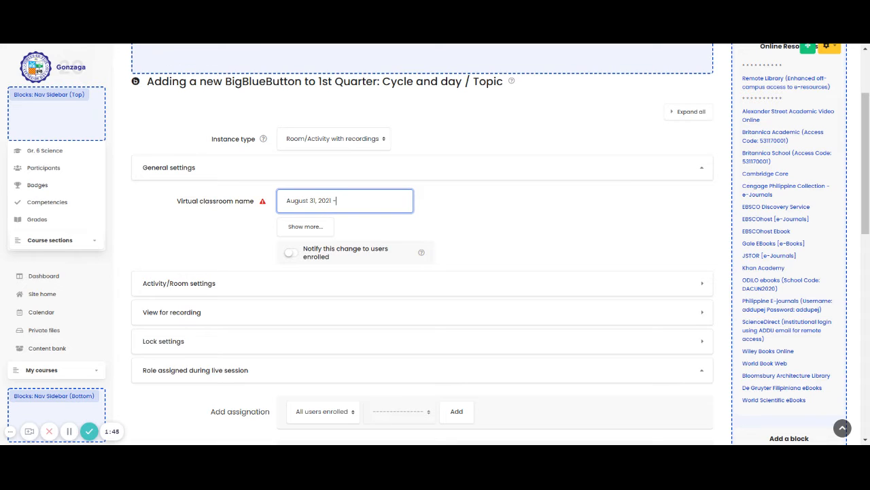
type("Topic")
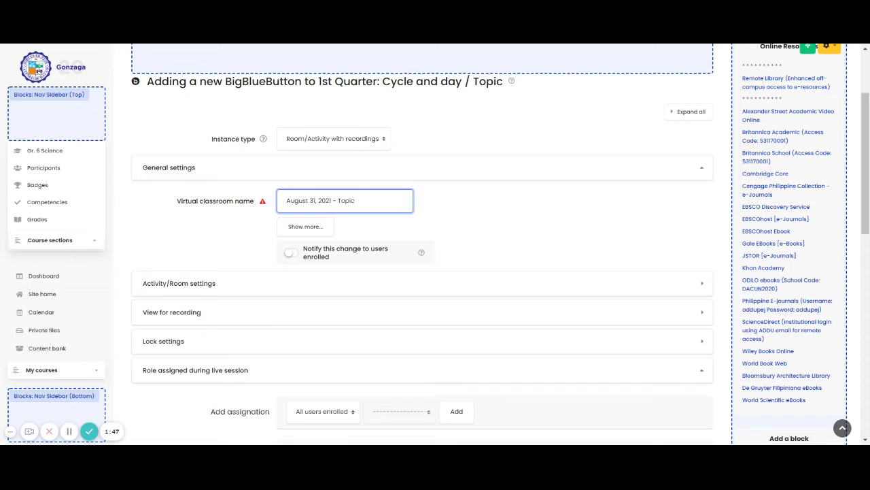
Reveal the description and set the description display and user notification toggles.
left_click(305, 227)
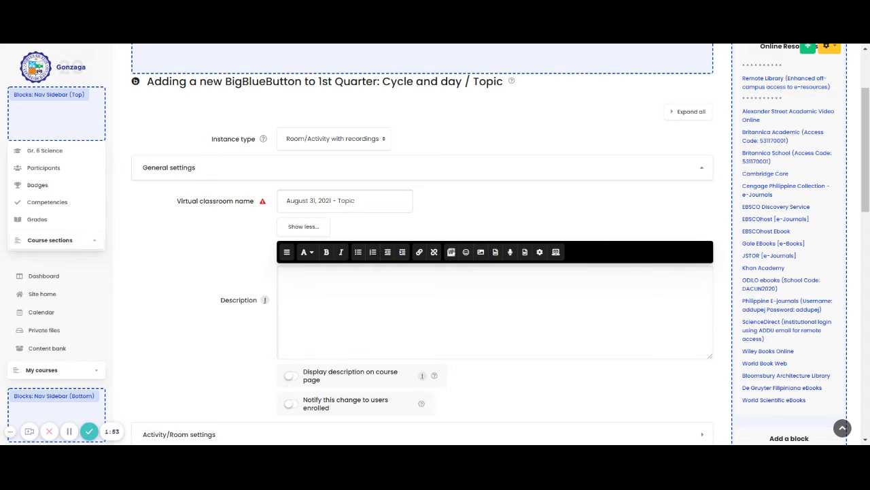
scroll("down", 3)
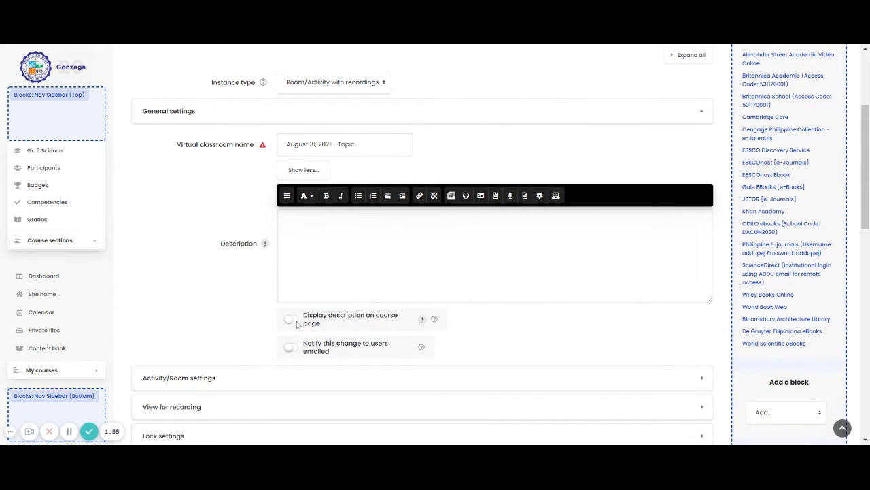
left_click(291, 319)
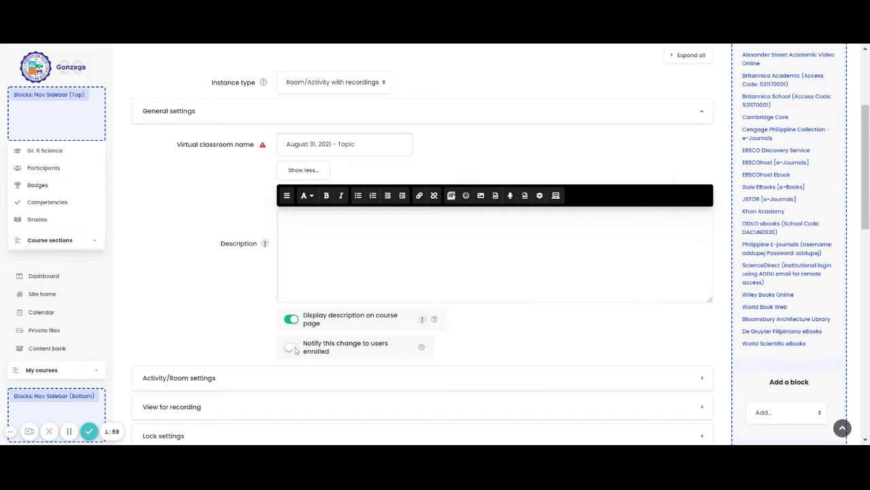
left_click(291, 347)
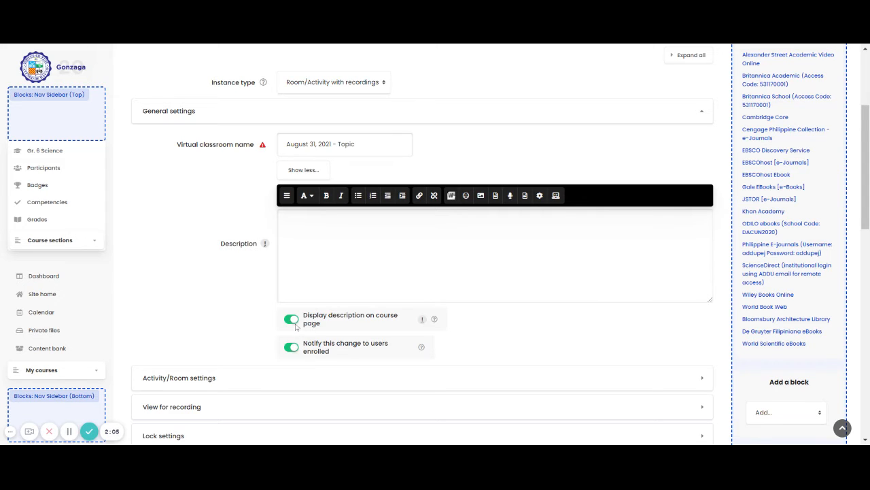
left_click(291, 318)
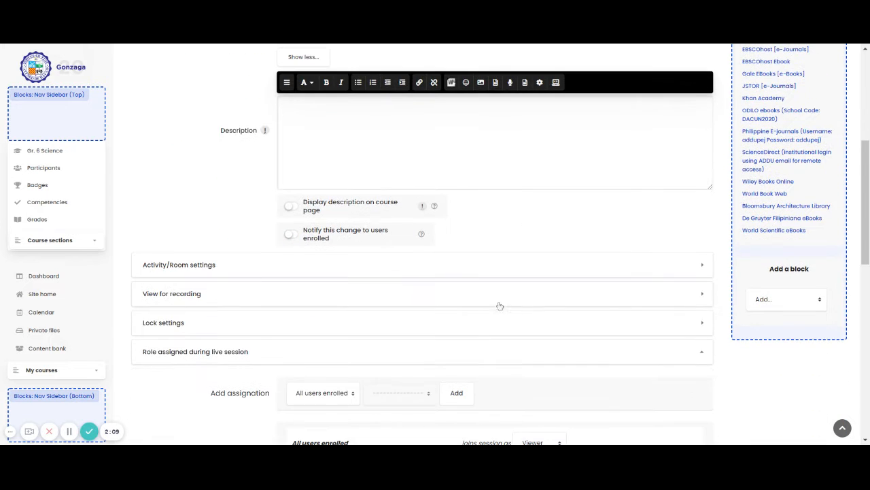
In Activity/Room settings, enable 'Wait for moderator' and disable 'Session can be recorded'.
left_click(178, 264)
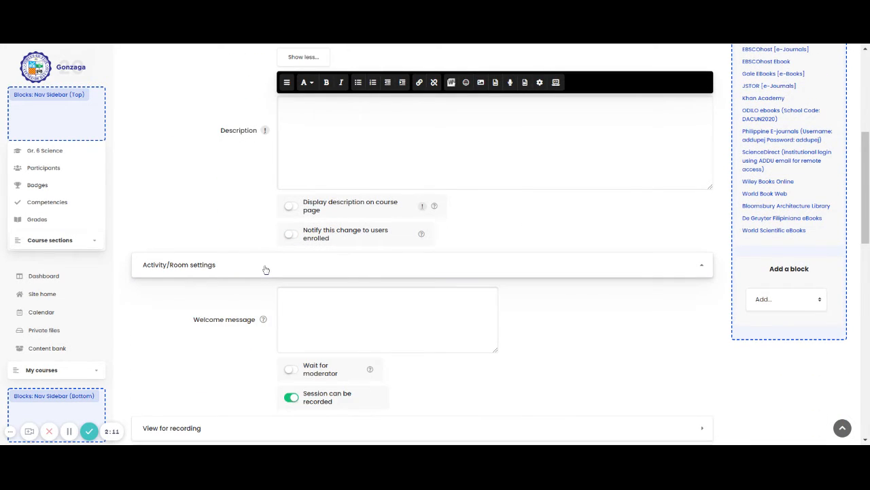
scroll("down", 3)
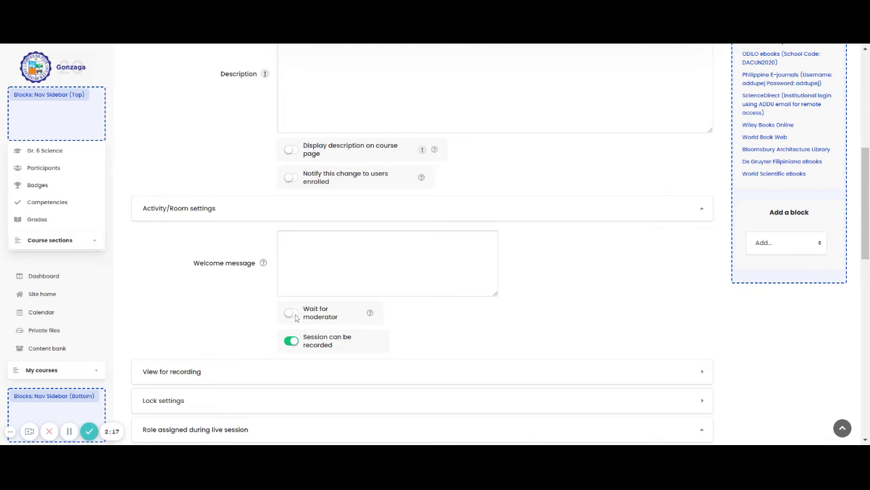
left_click(291, 312)
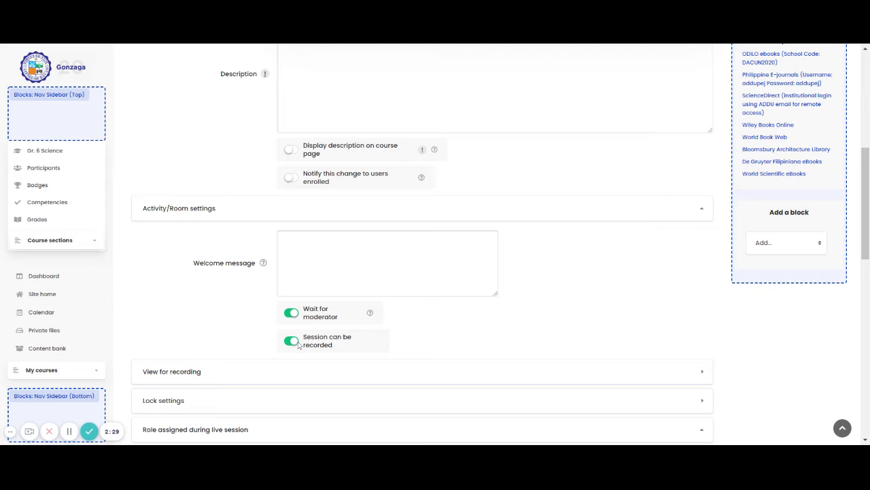
left_click(291, 341)
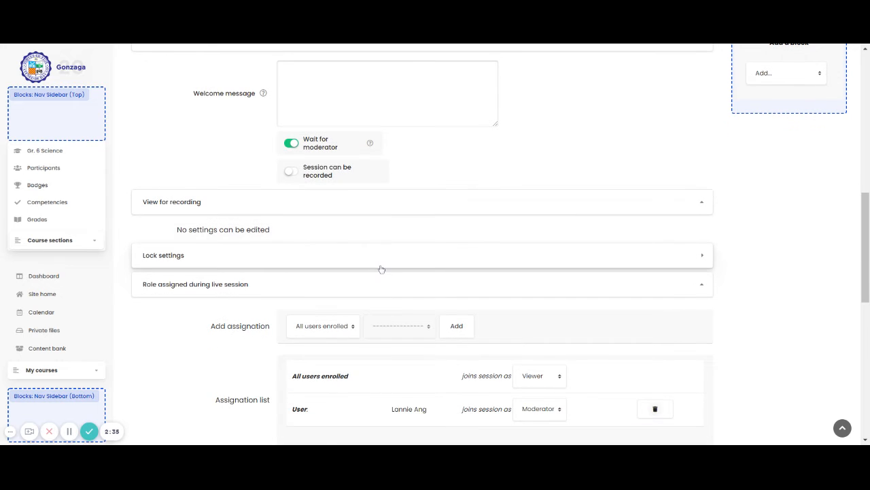
Expand Lock settings and scroll down to 'Role assigned during live session'.
left_click(164, 255)
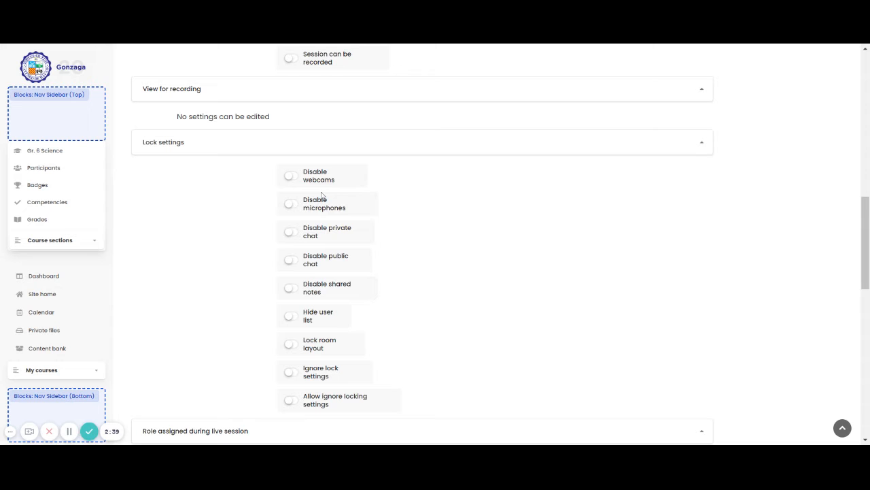
scroll("down", 3)
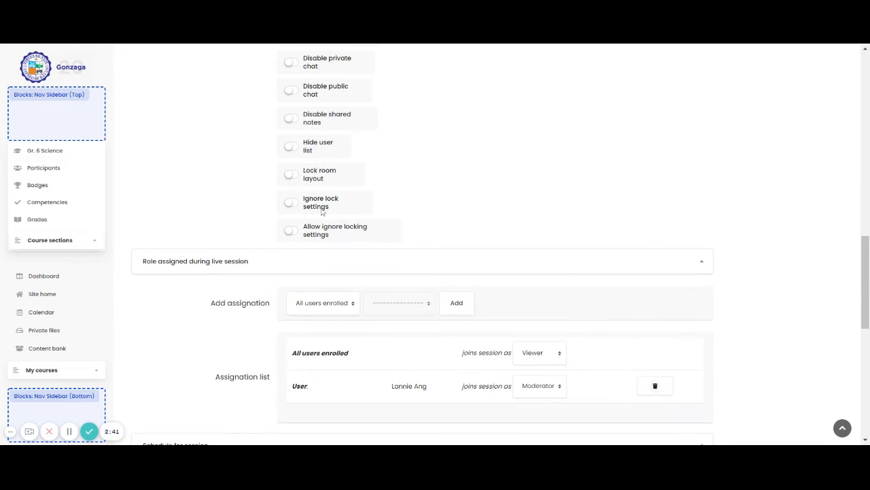
scroll("down", 3)
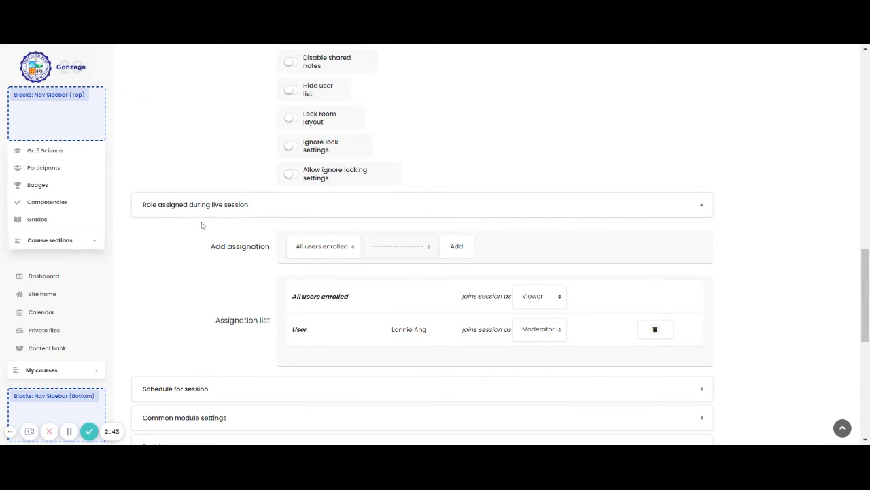
mouse_move(353, 249)
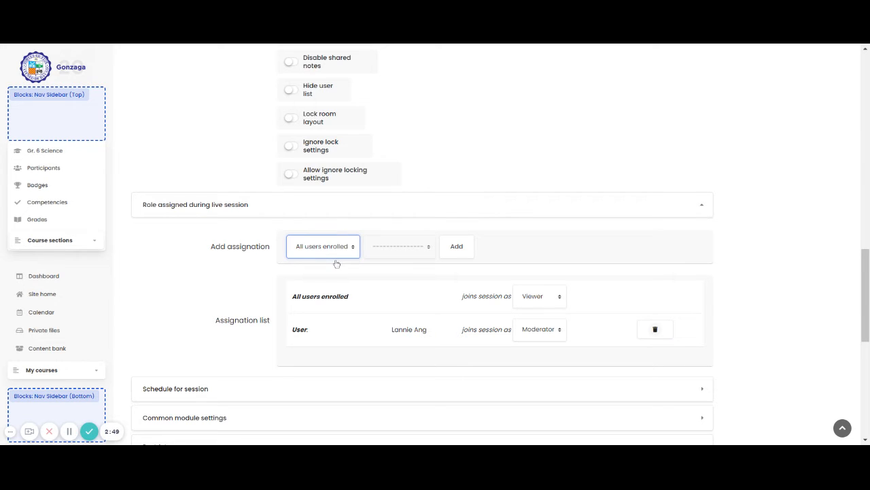
Add the Student role as a Viewer under live-session assignations and scroll to the schedule.
left_click(323, 246)
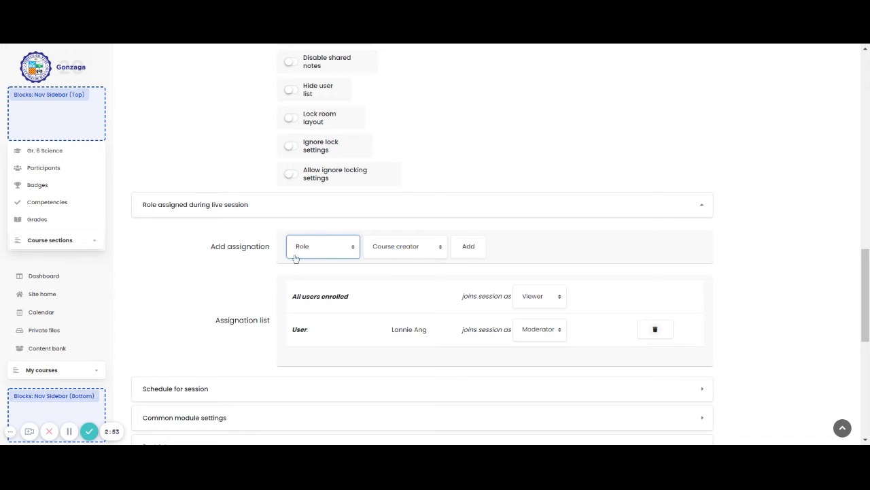
mouse_move(306, 257)
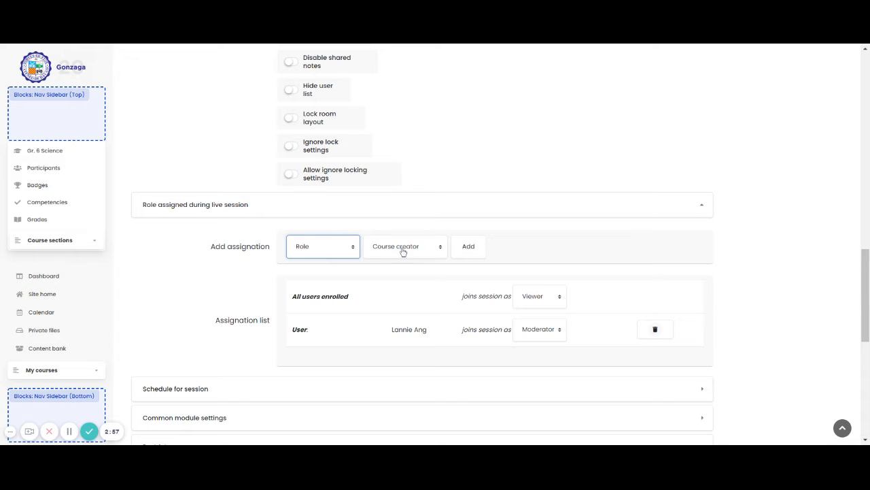
left_click(404, 246)
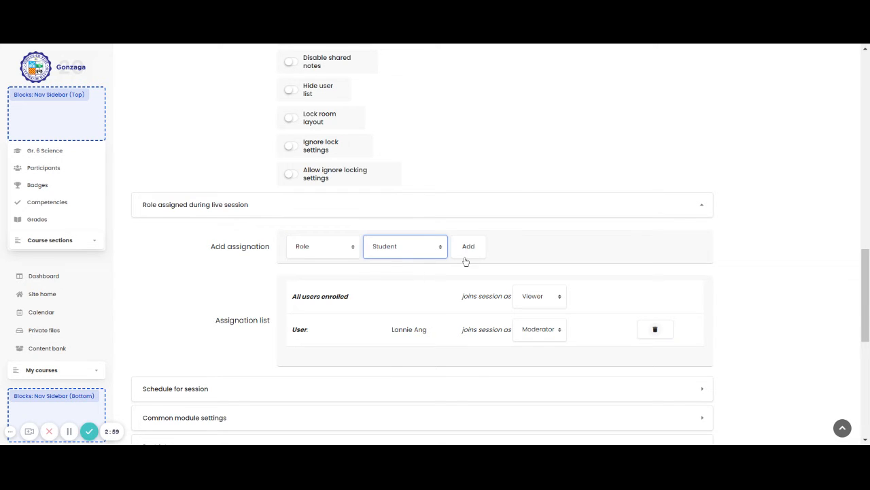
left_click(468, 246)
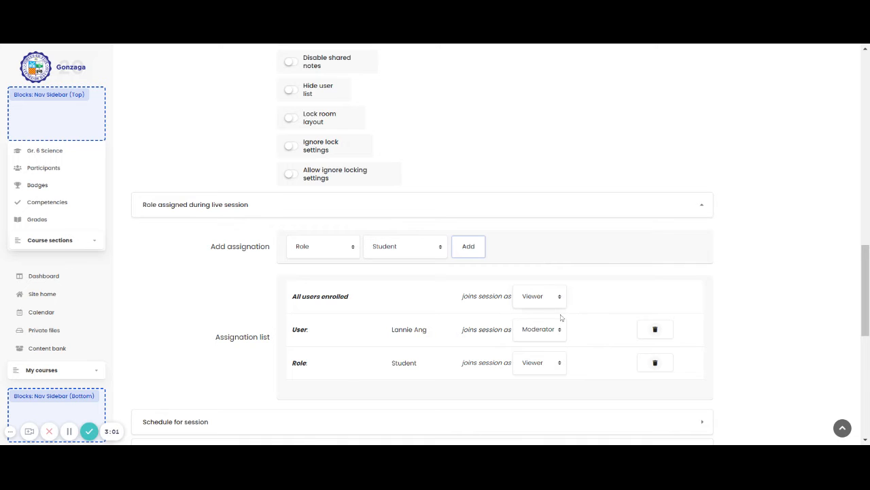
scroll("down", 3)
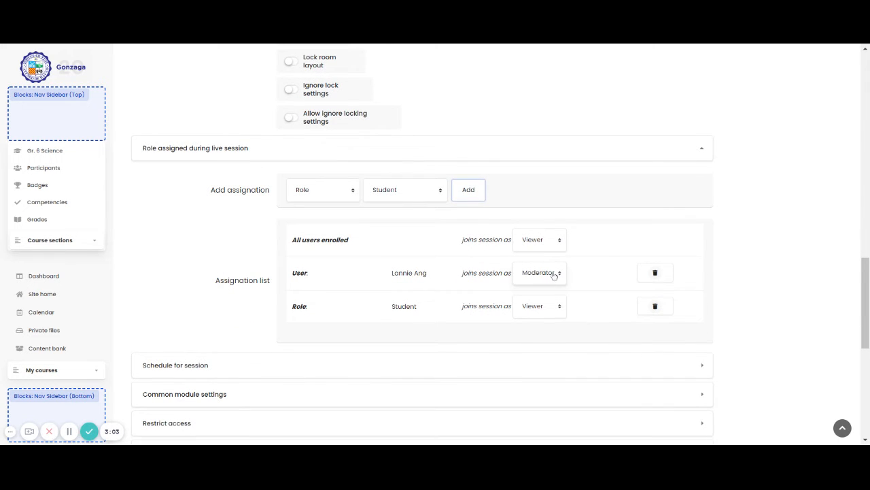
scroll("down", 3)
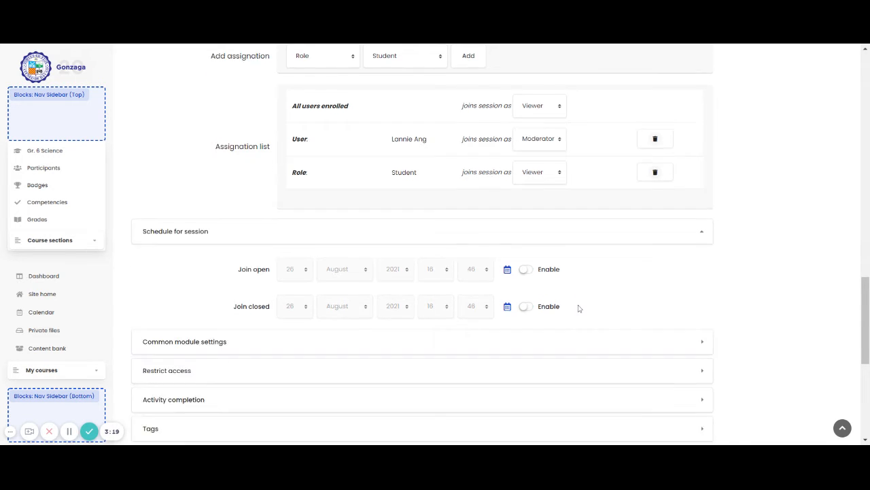
left_click(184, 342)
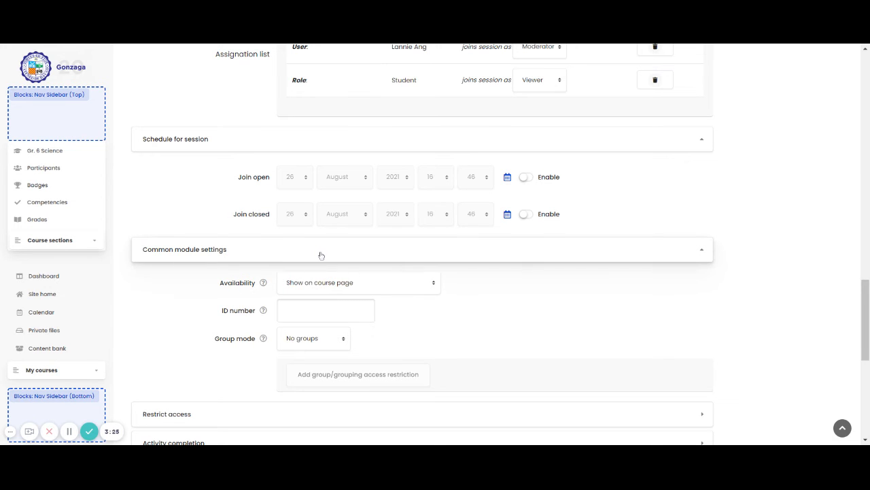
left_click(184, 248)
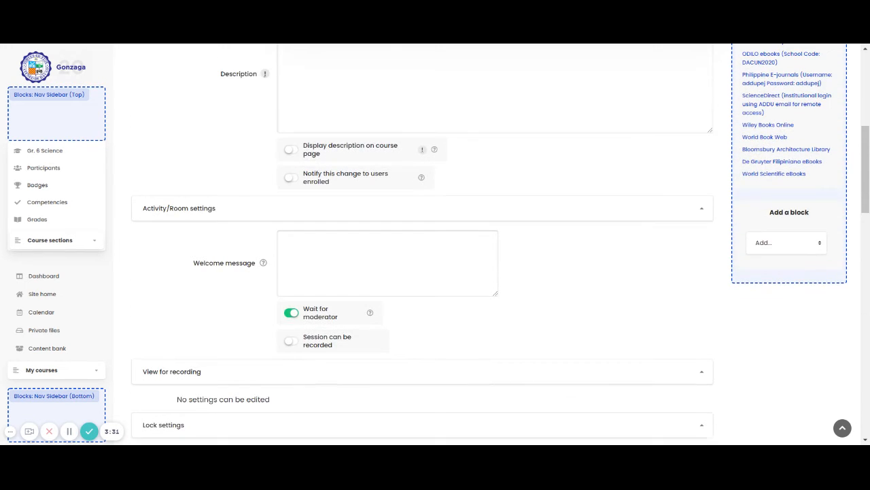
scroll("down", 3)
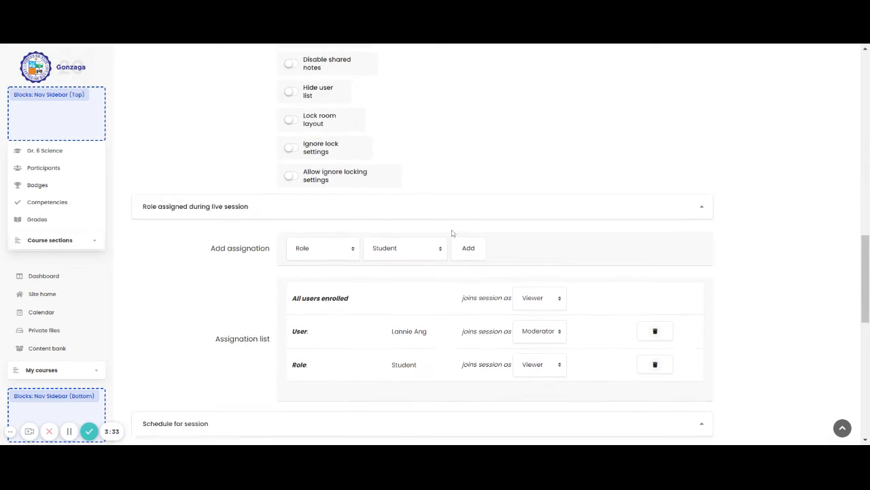
scroll("down", 3)
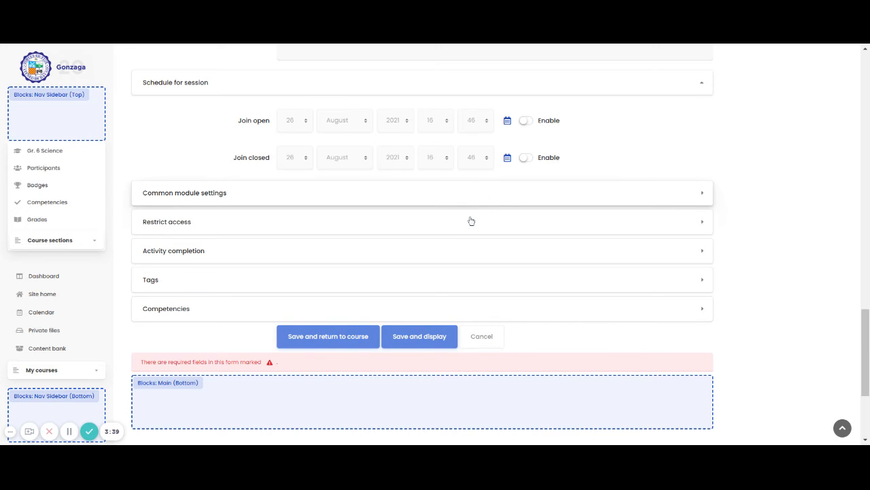
Save and display the session, then return to the 1st Quarter topic via the breadcrumb.
left_click(328, 336)
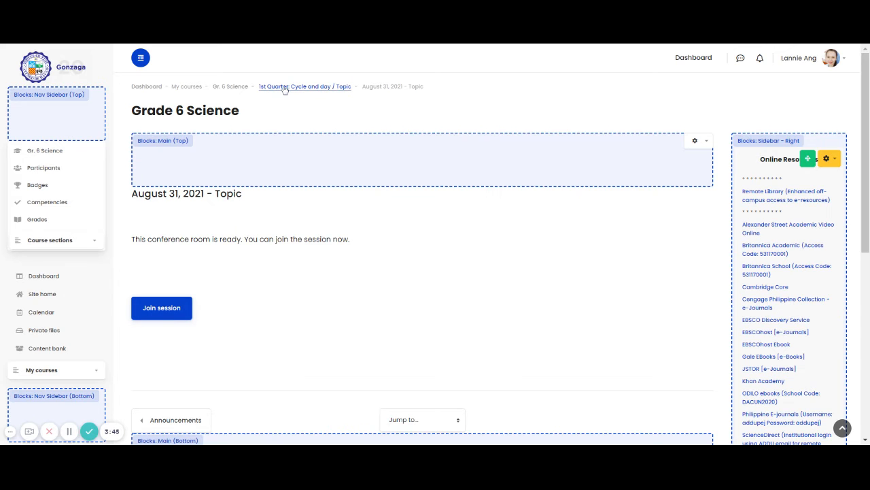
left_click(305, 87)
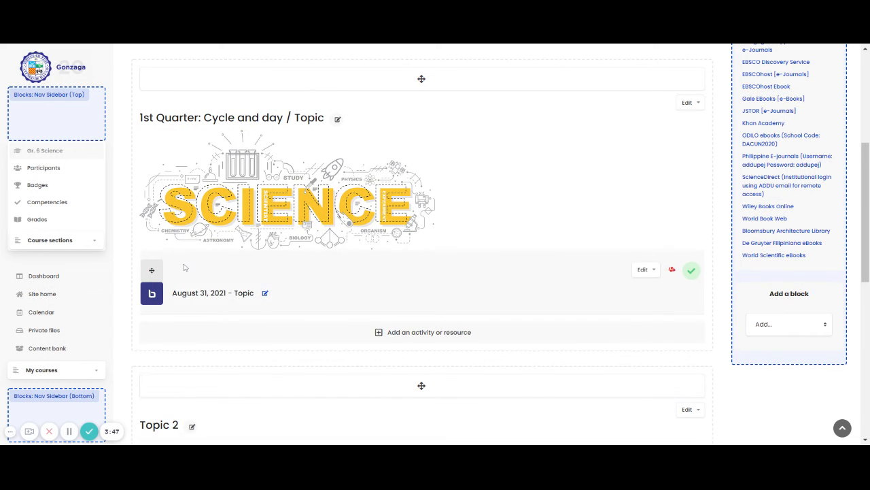
scroll("down", 3)
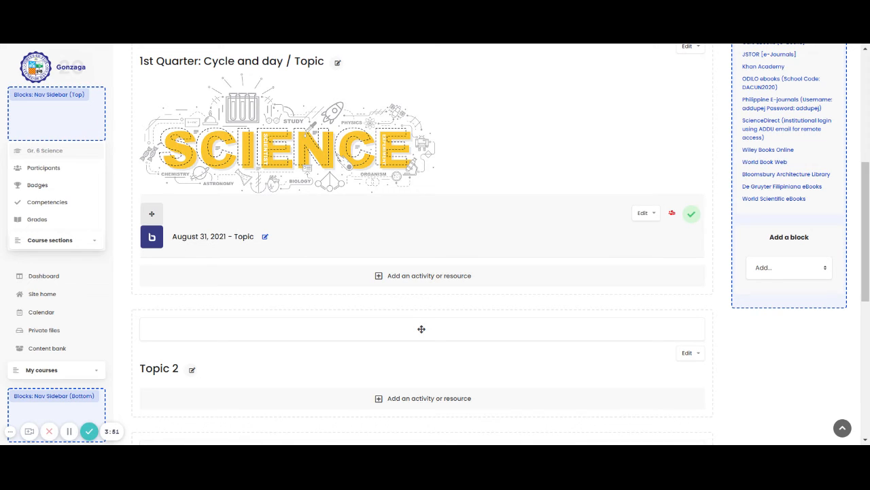
mouse_move(202, 223)
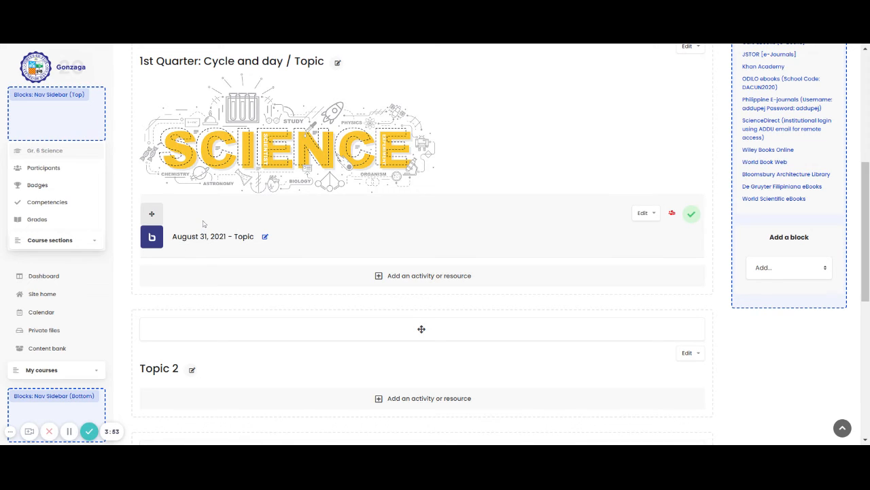
mouse_move(351, 276)
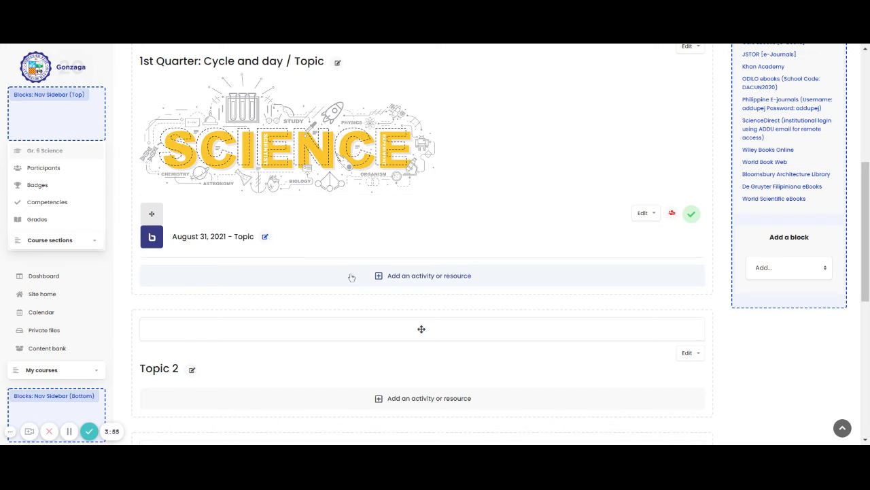
Add another activity to the topic, choosing Google Meet for Moodle.
left_click(426, 276)
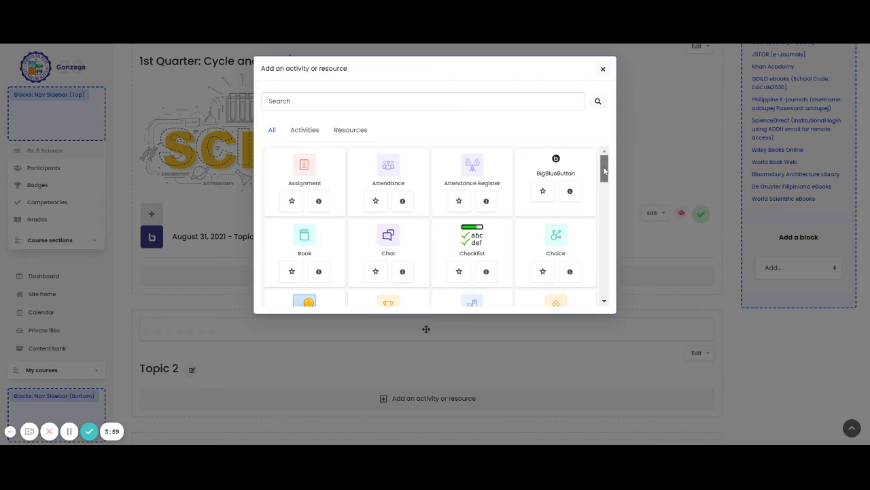
scroll("down", 3)
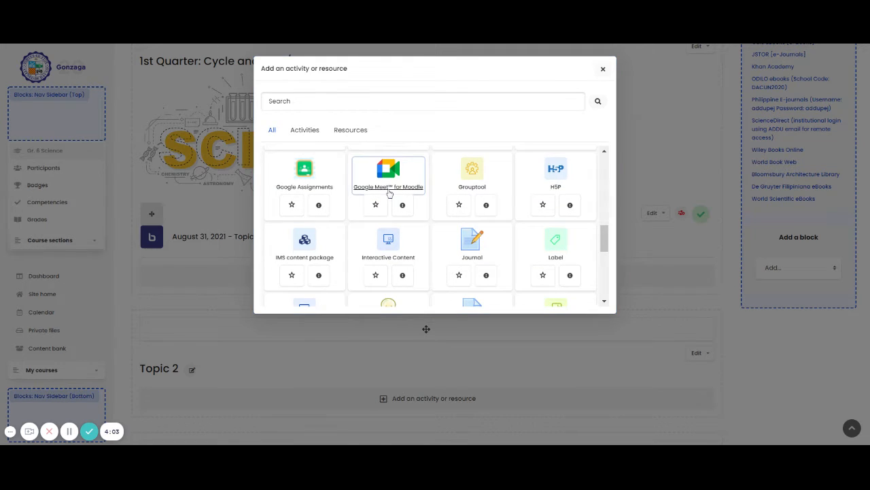
left_click(389, 168)
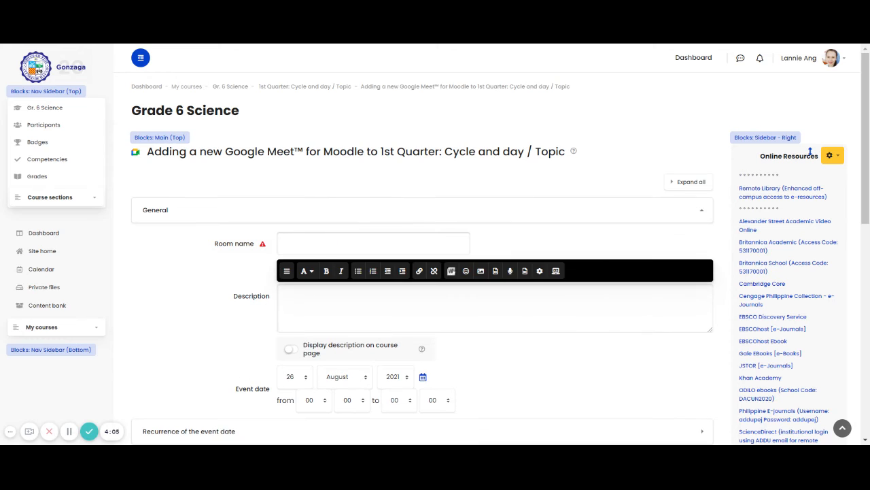
Enter 'Section - Date' as the Google Meet room name.
left_click(372, 243)
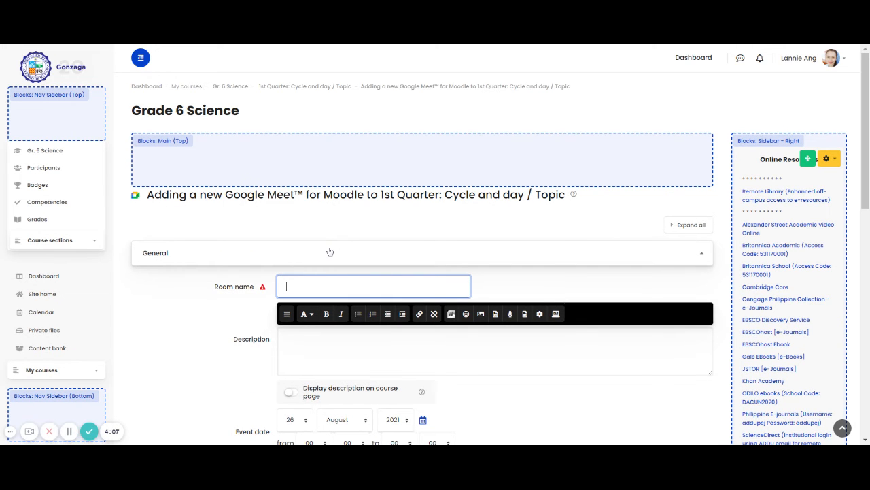
type("Section - Date")
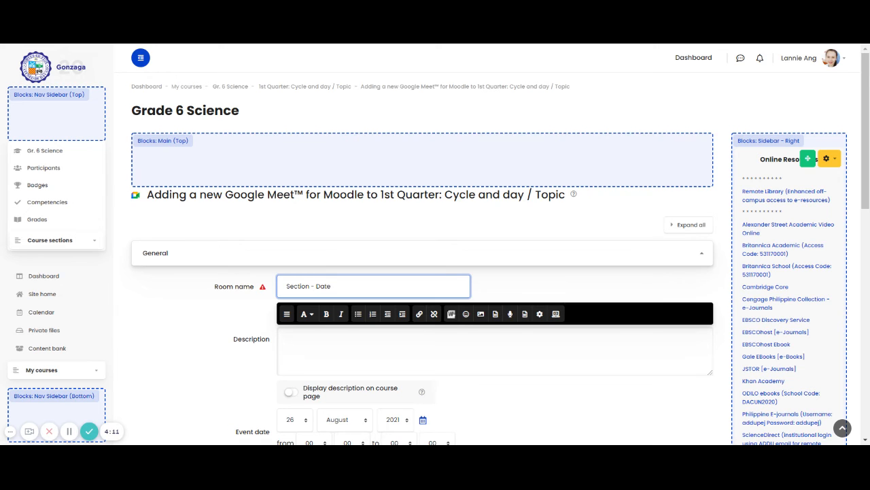
scroll("down", 3)
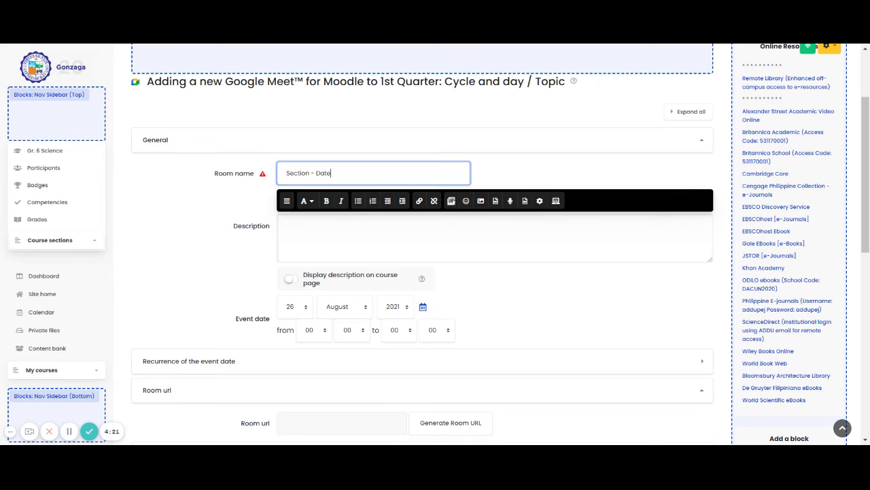
mouse_move(297, 294)
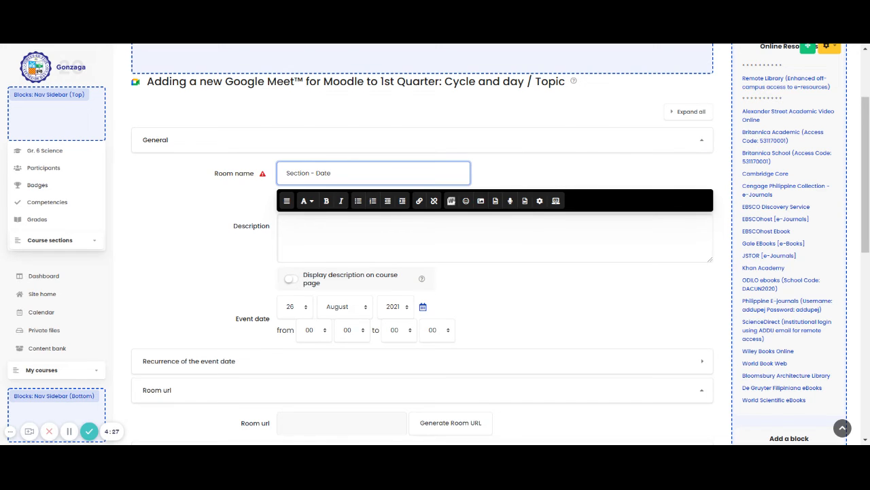
scroll("down", 3)
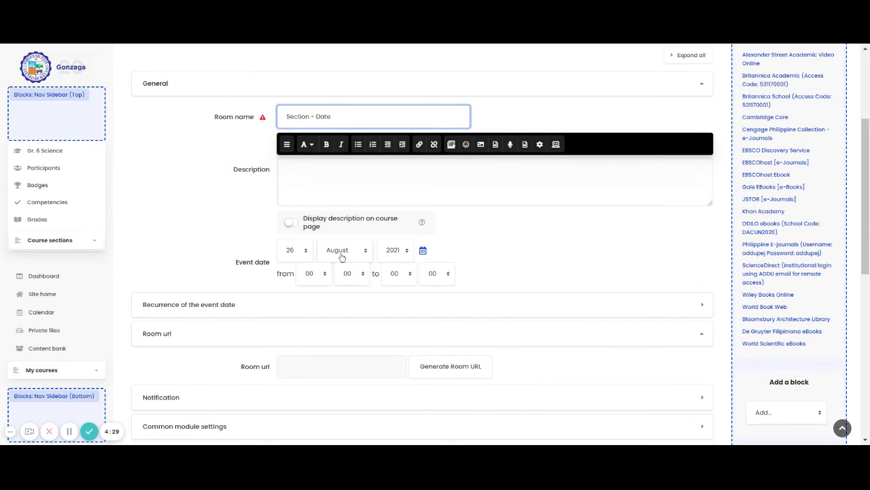
Choose 31 as the event day, giving an event date of 31 August 2021.
left_click(344, 249)
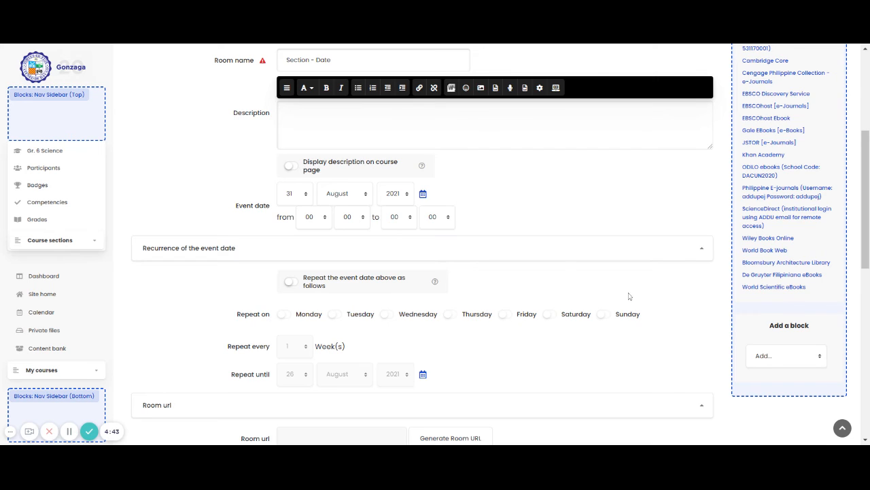
mouse_move(498, 312)
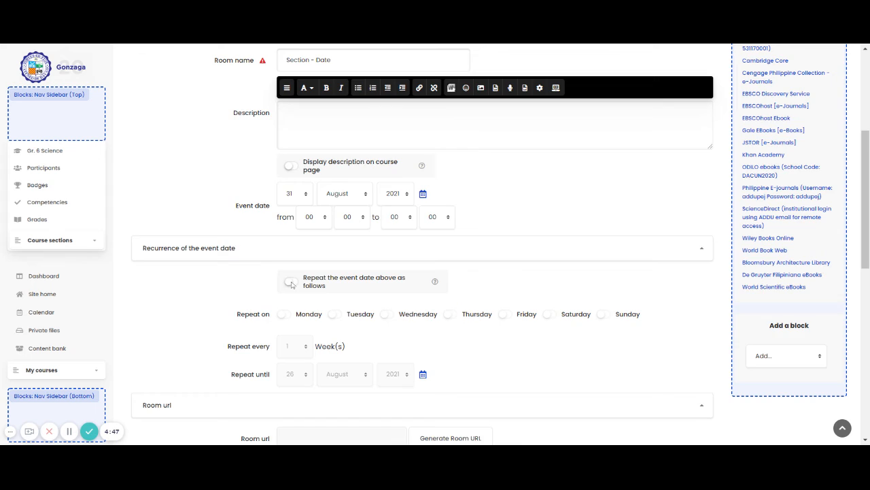
scroll("down", 3)
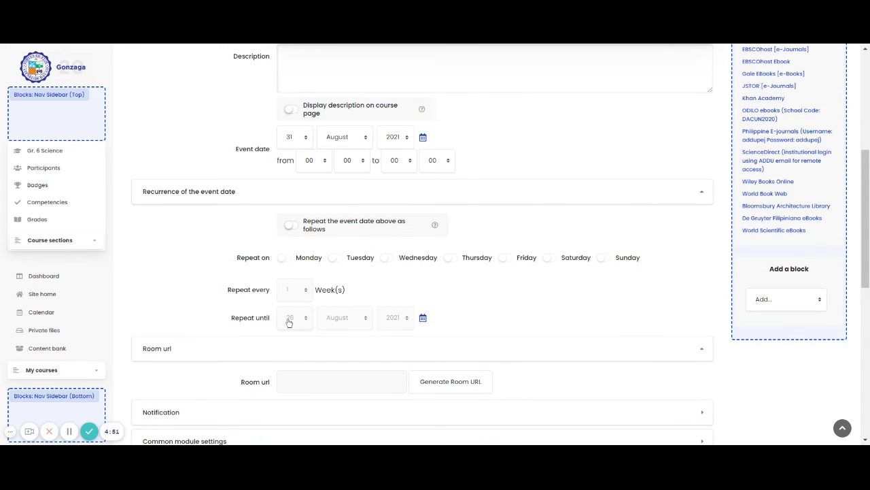
scroll("down", 3)
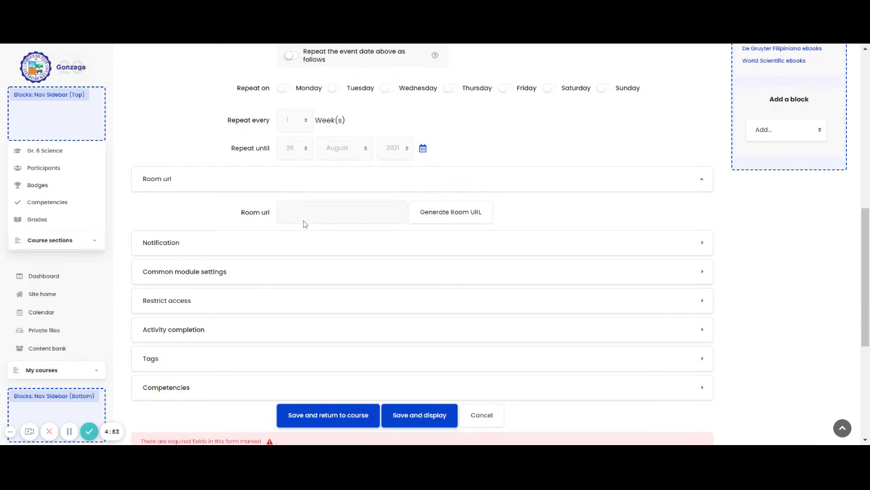
mouse_move(382, 224)
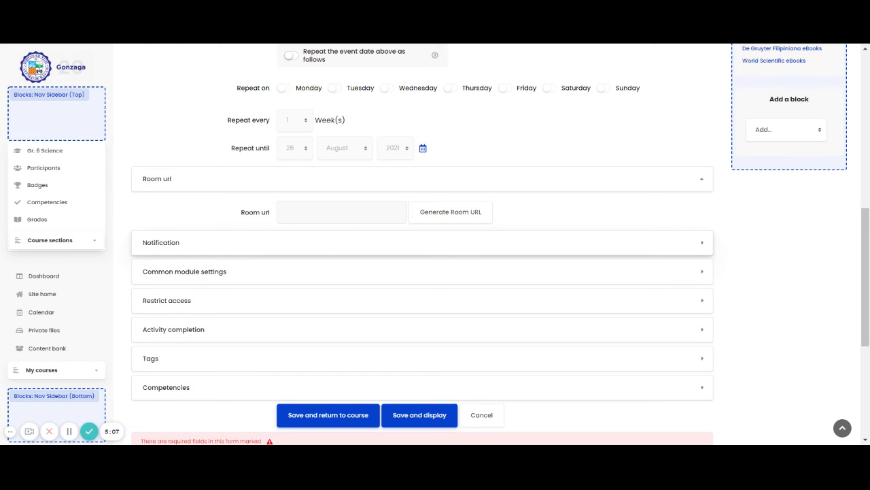
Generate the Meet room URL and keep notifications on, 10 minutes before.
left_click(450, 211)
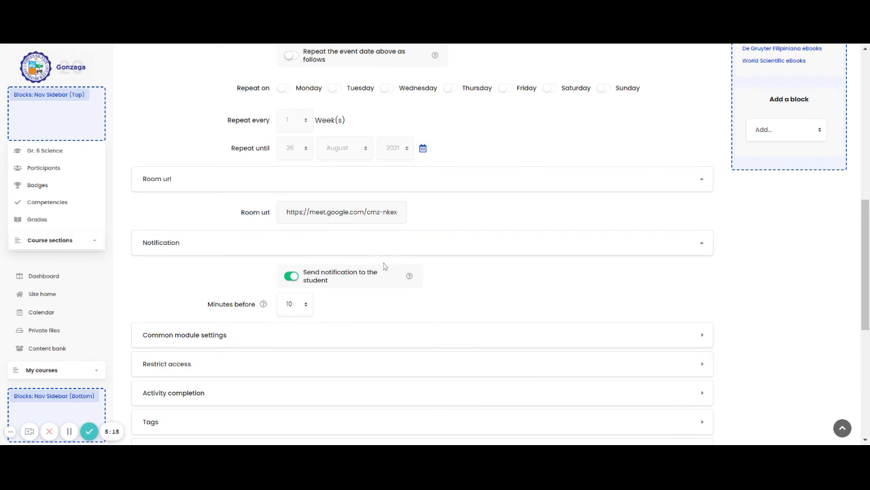
scroll("down", 3)
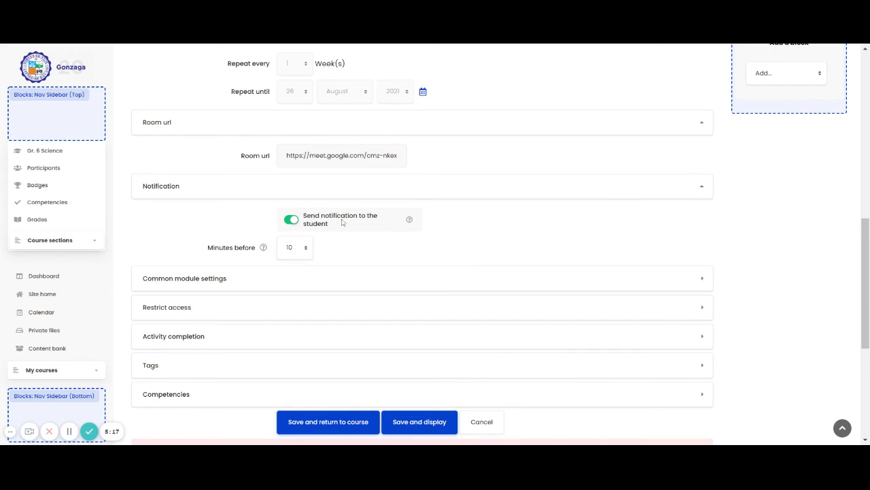
mouse_move(285, 252)
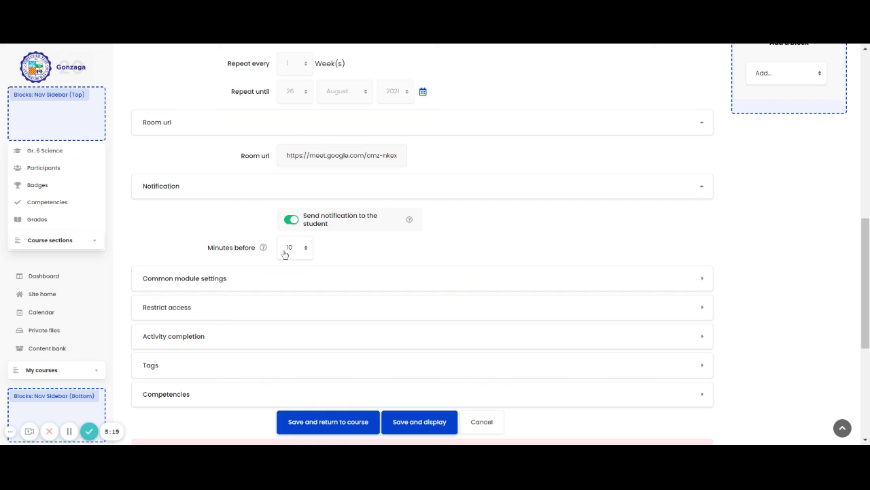
mouse_move(290, 258)
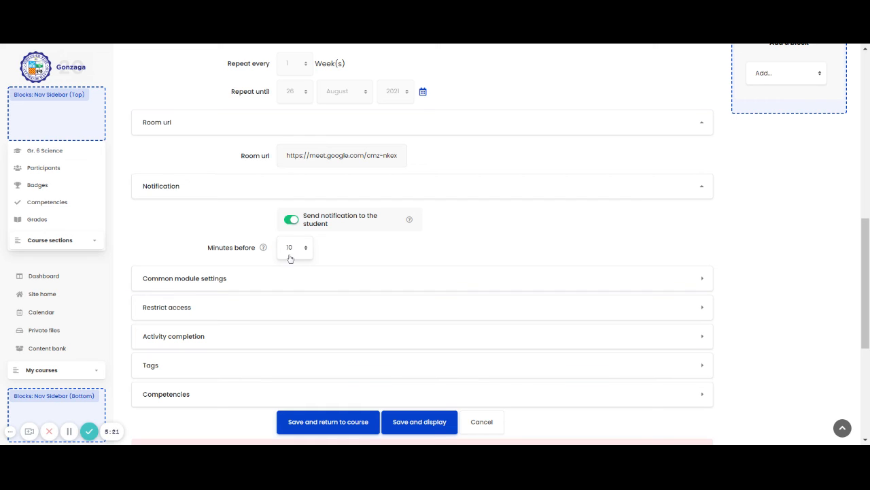
left_click(295, 247)
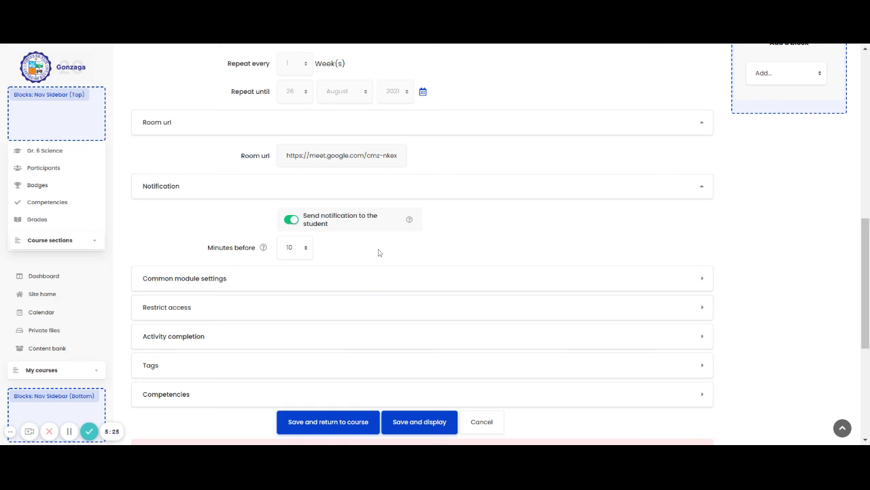
mouse_move(388, 269)
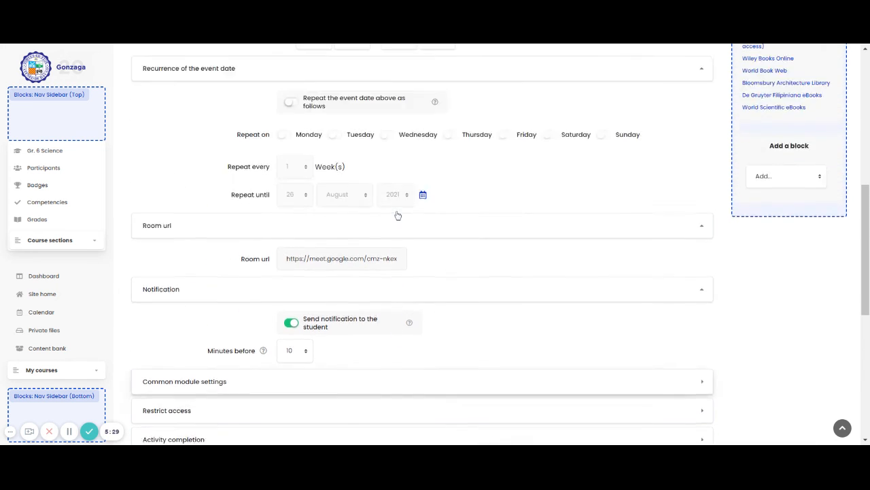
scroll("down", 3)
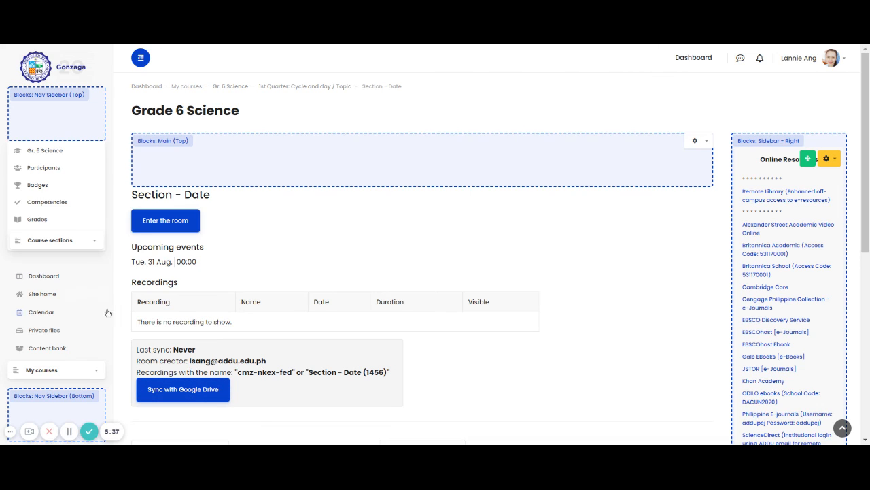
mouse_move(429, 315)
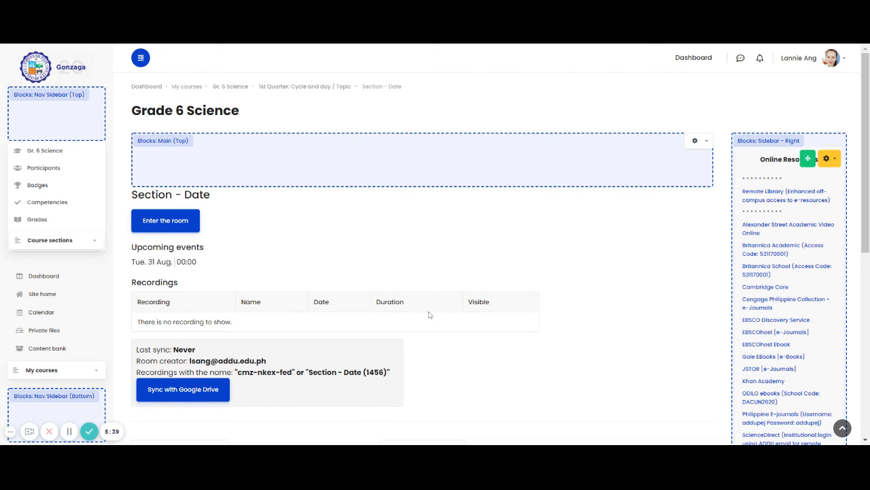
mouse_move(372, 240)
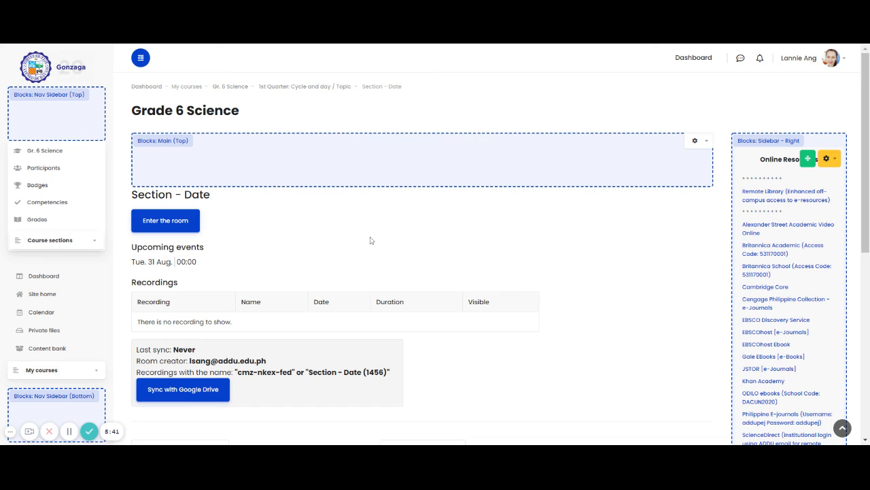
mouse_move(180, 405)
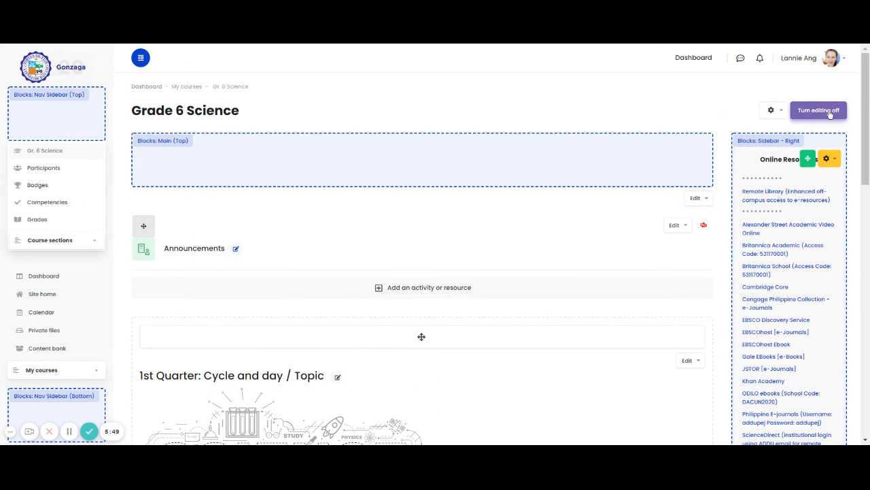
Turn editing off on the Grade 6 Science course page.
left_click(818, 110)
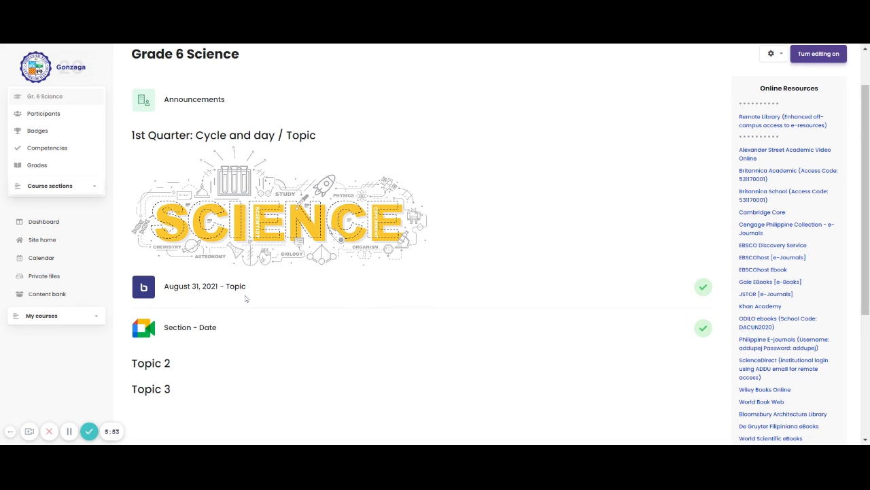
mouse_move(153, 291)
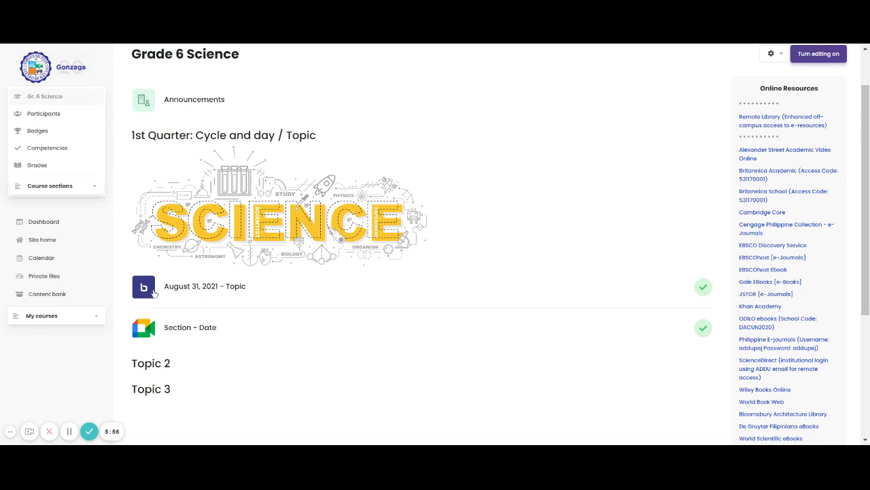
mouse_move(150, 340)
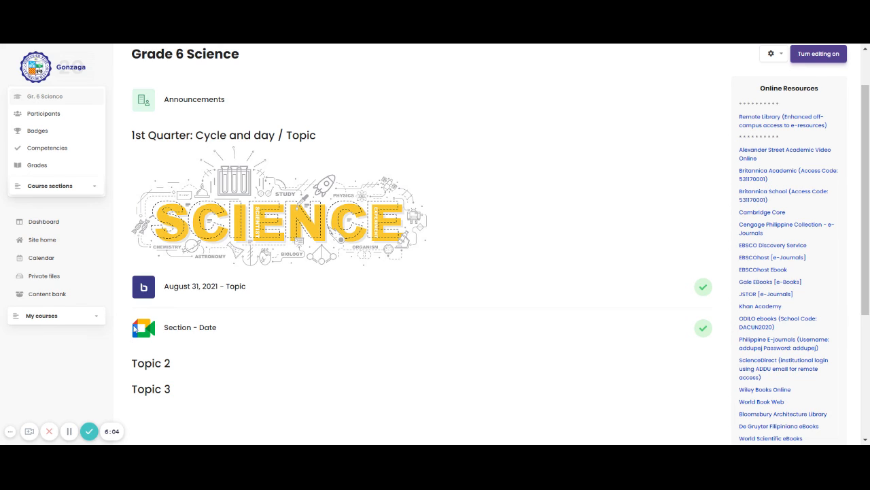
mouse_move(144, 311)
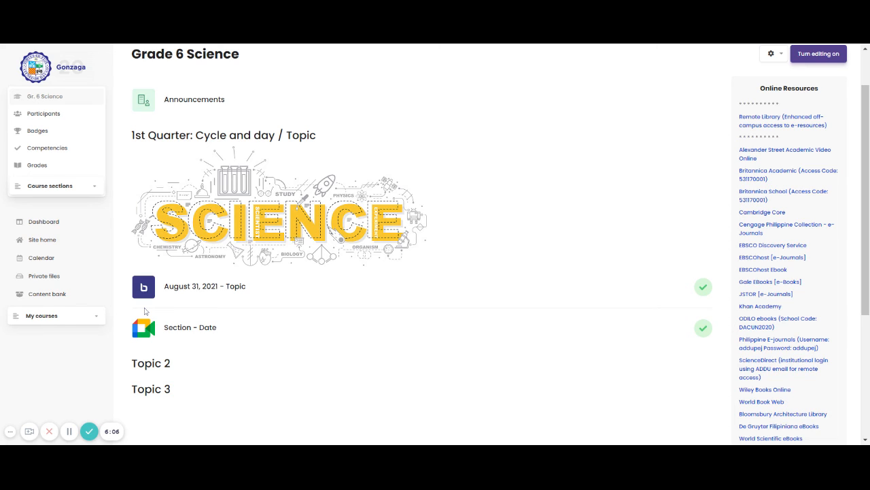